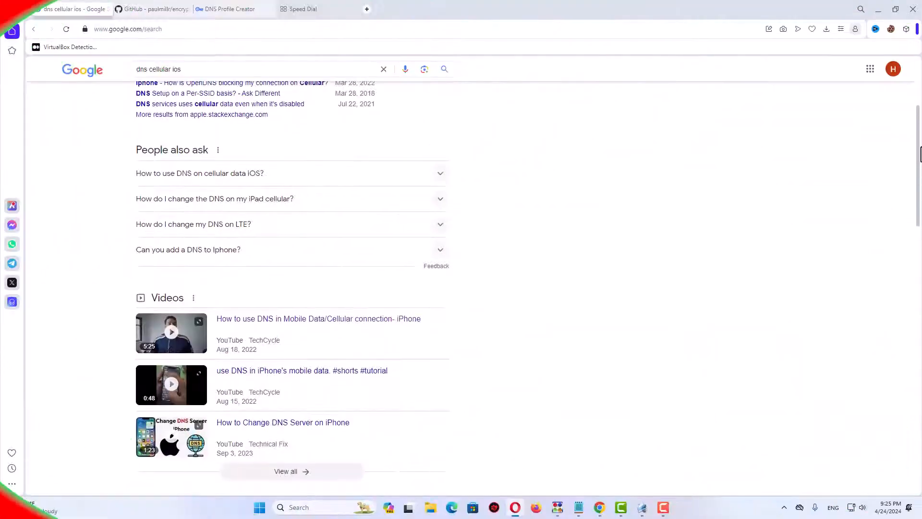
Review the Google results and the GitHub encrypted-dns project page on iOS DNS setup
scroll("down", 3)
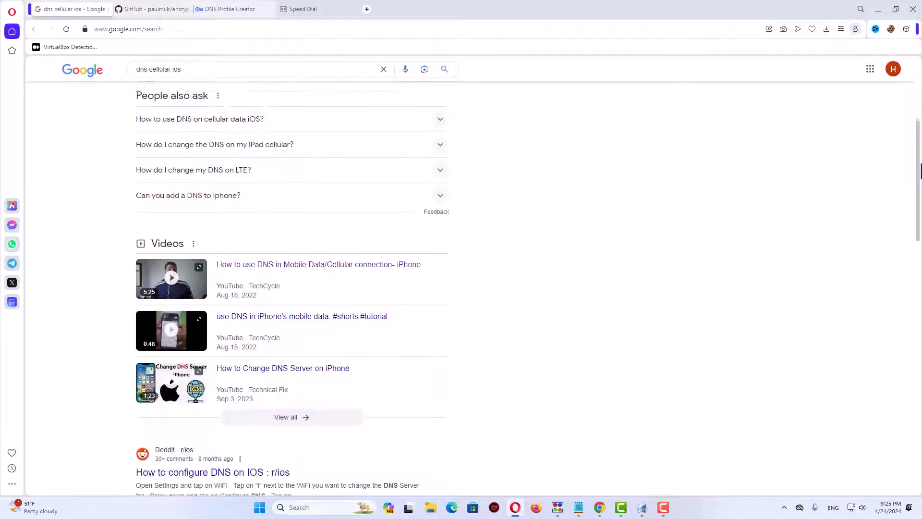
scroll("down", 3)
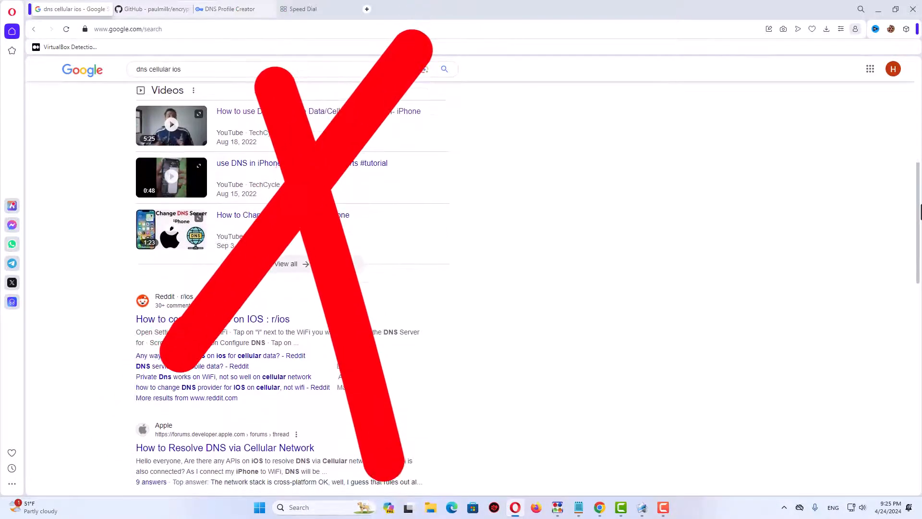
left_click(151, 9)
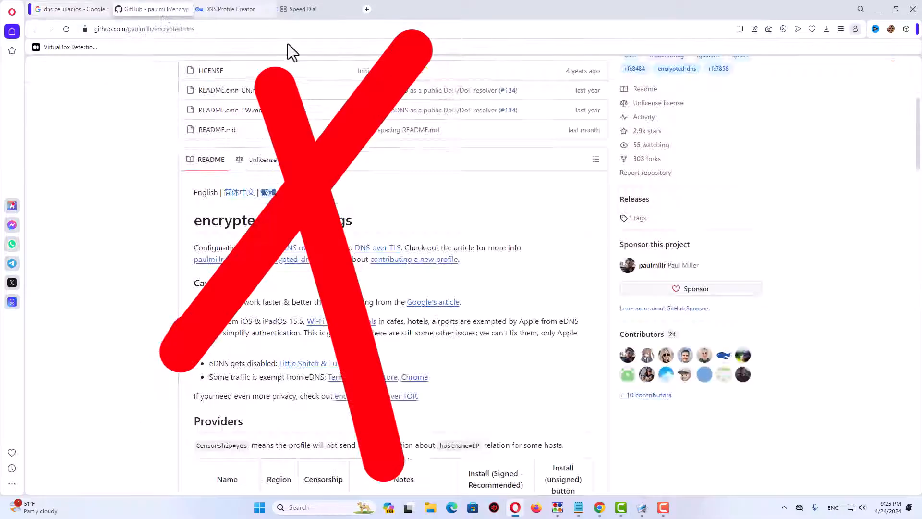
scroll("down", 3)
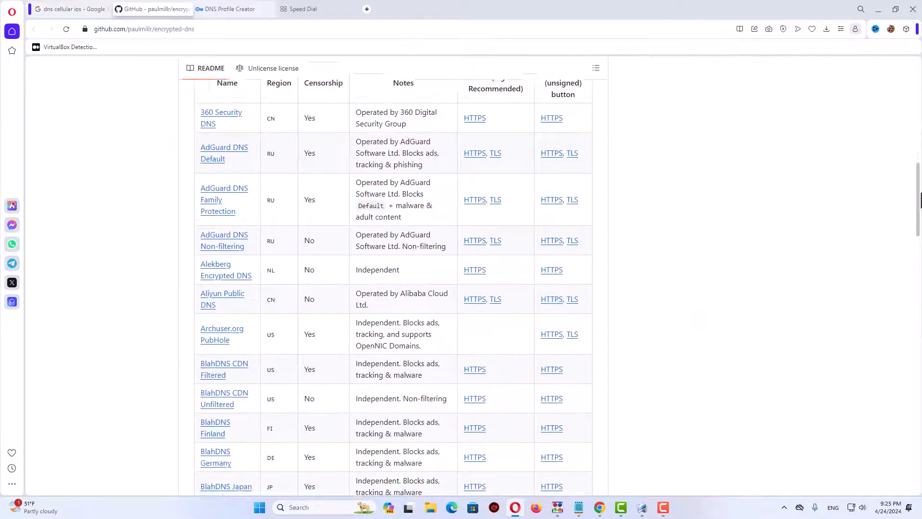
scroll("down", 3)
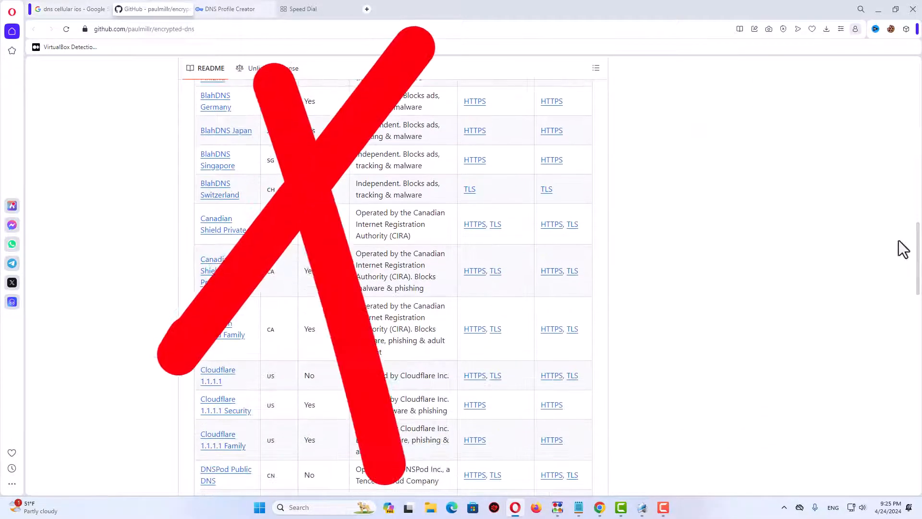
Switch to the Secure DNS profile creator page and review its settings form
left_click(230, 9)
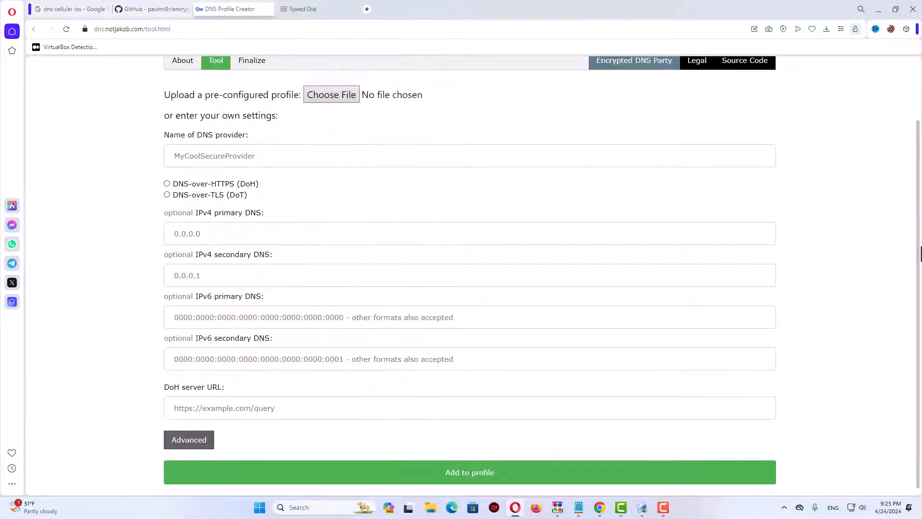
scroll("up", 3)
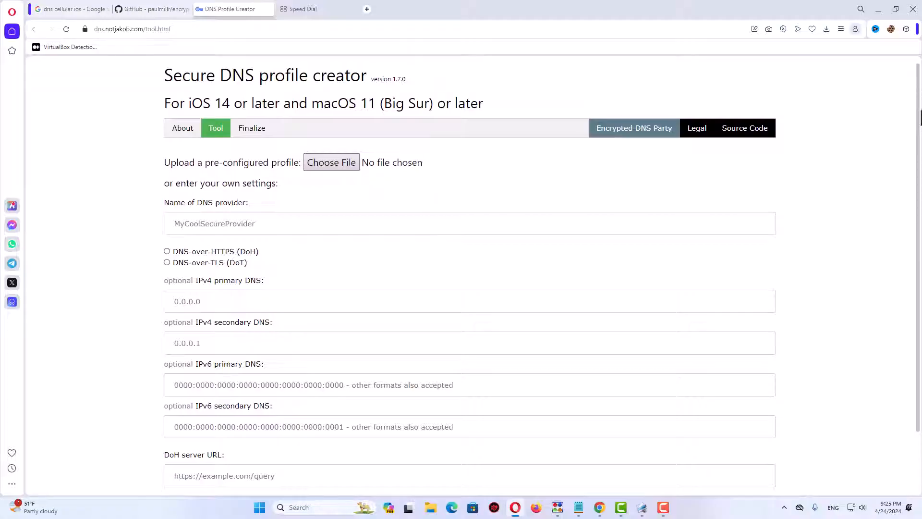
mouse_move(731, 366)
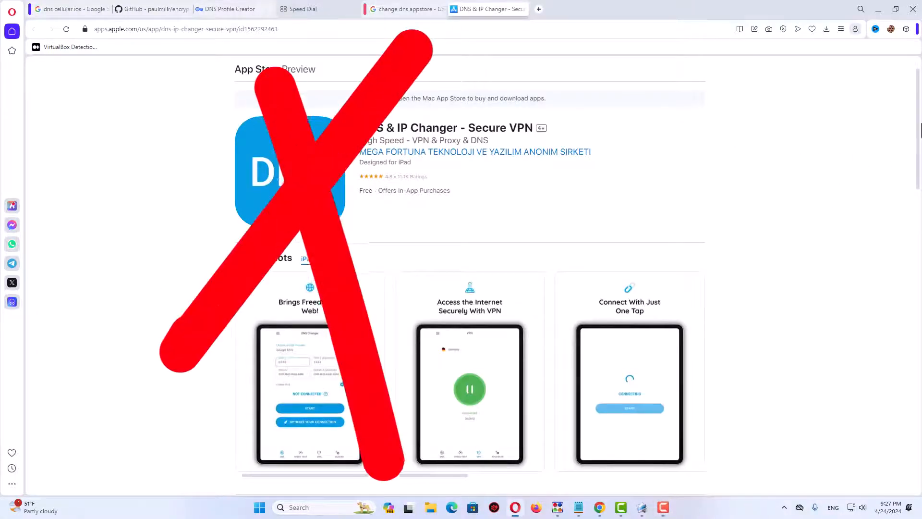
Bring up DNS Override's welcome overview of provider comparison, IP-change alerts and leak testing
scroll("up", 3)
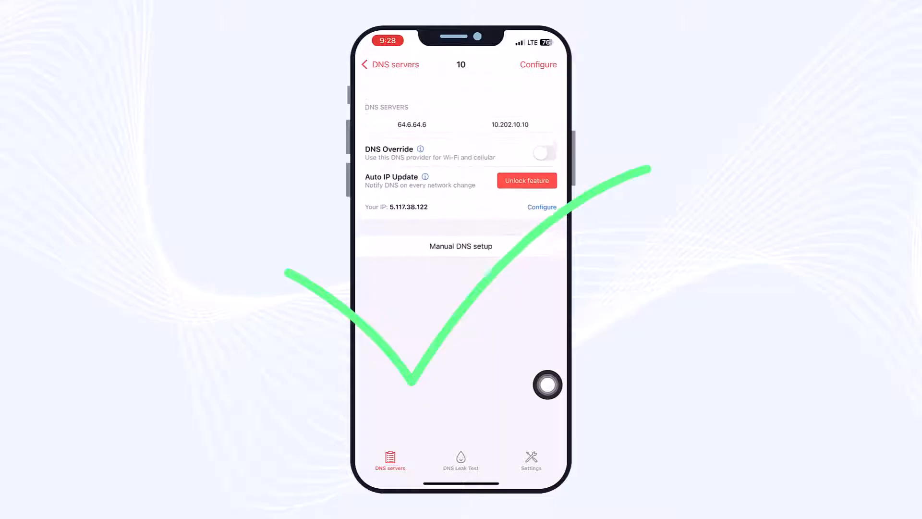
left_click(526, 180)
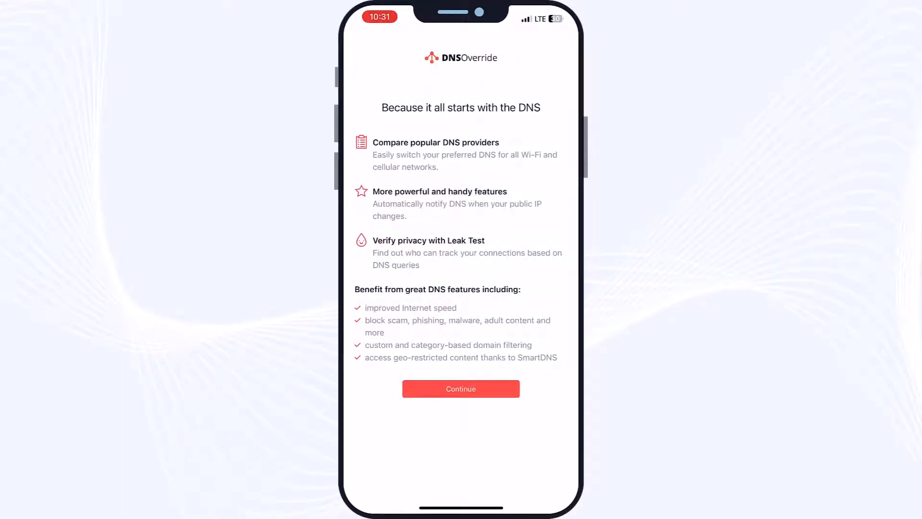
Continue past the welcome overview into Settings and the DNS Override purchase details
left_click(460, 388)
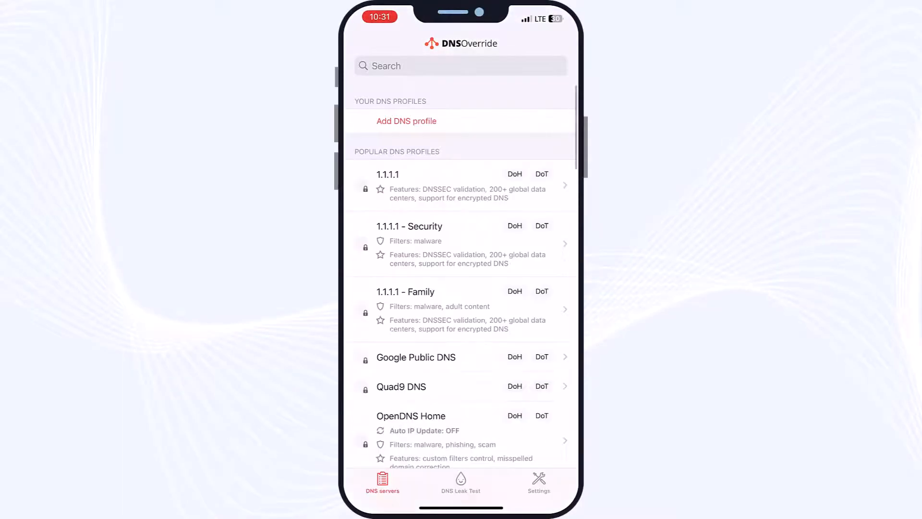
left_click(538, 479)
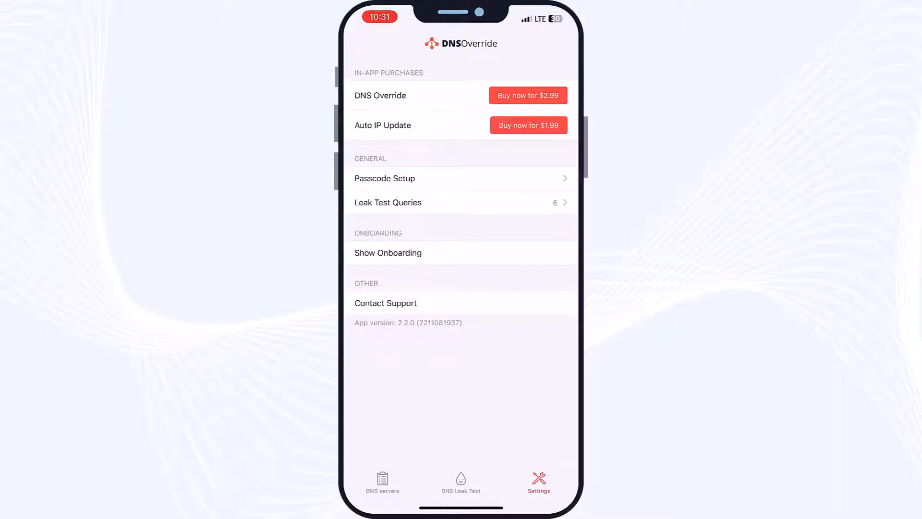
left_click(527, 95)
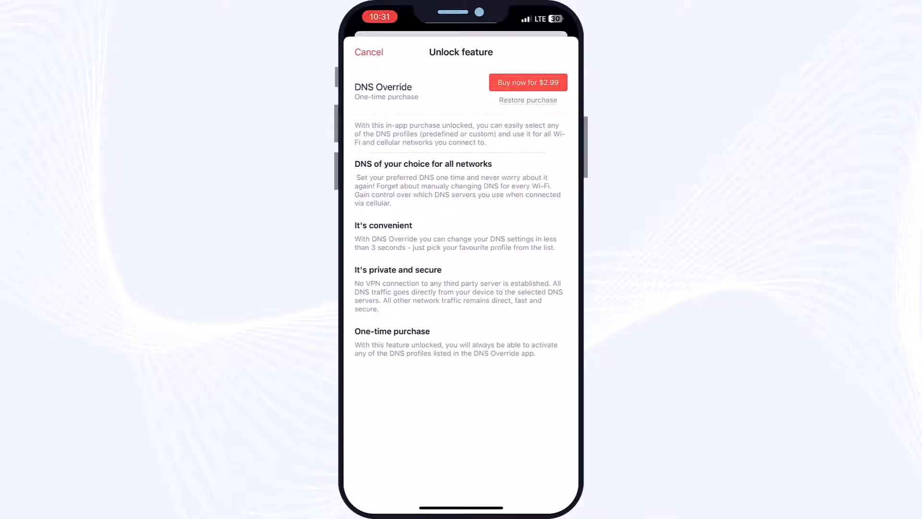
Buy the one-time $2.99 DNS Override unlock and acknowledge the successful purchase
left_click(527, 83)
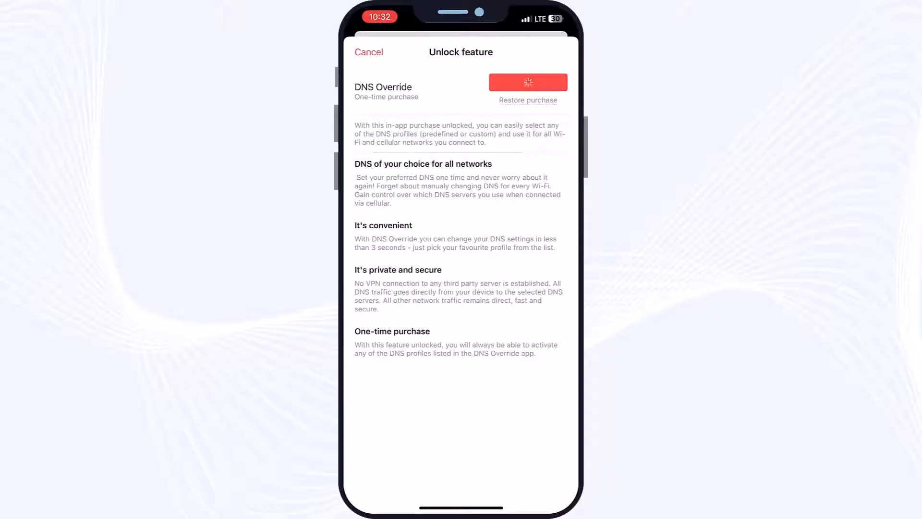
left_click(527, 83)
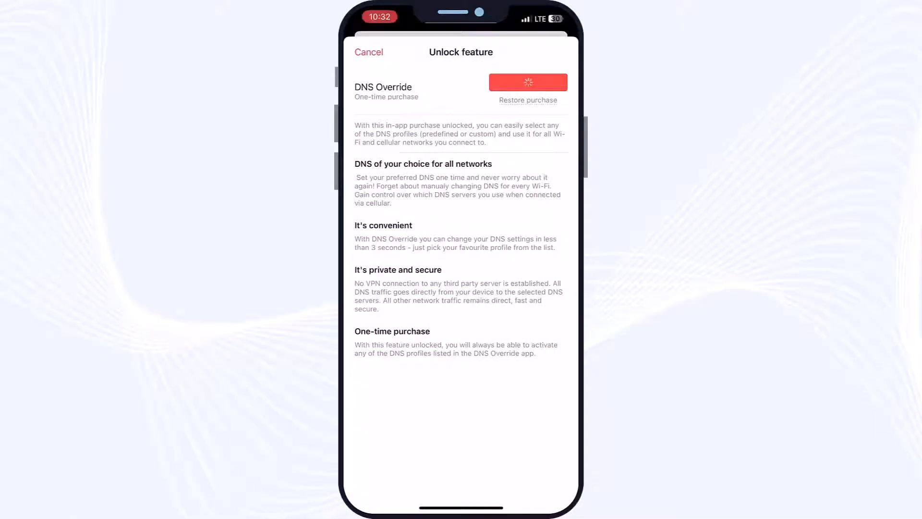
left_click(527, 82)
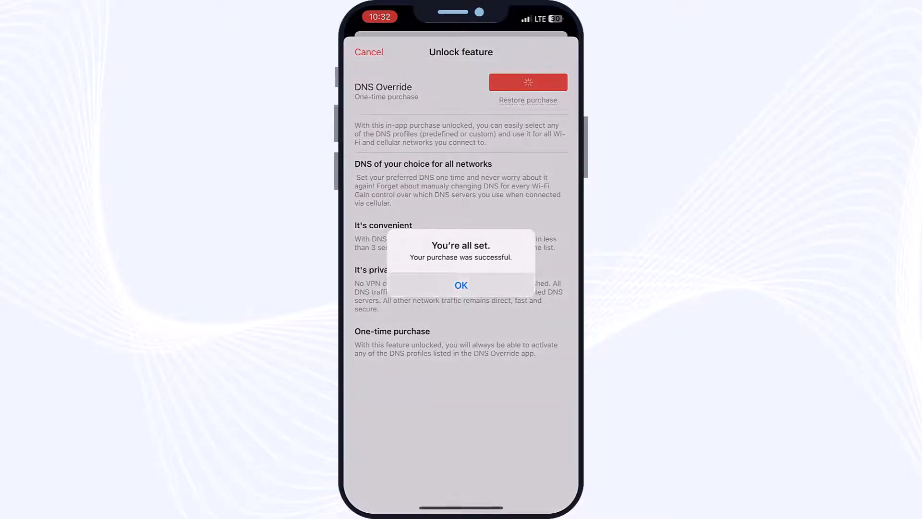
left_click(460, 286)
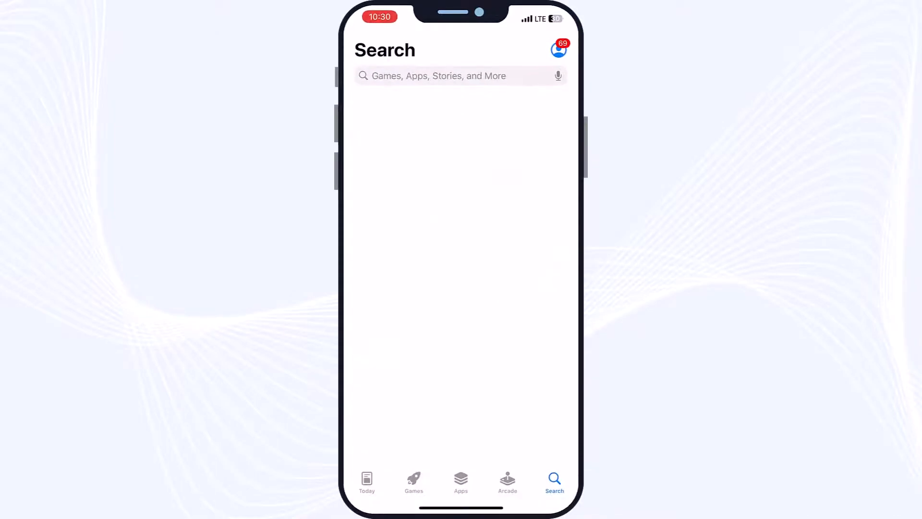
Search the App Store for 'dns override'
left_click(452, 75)
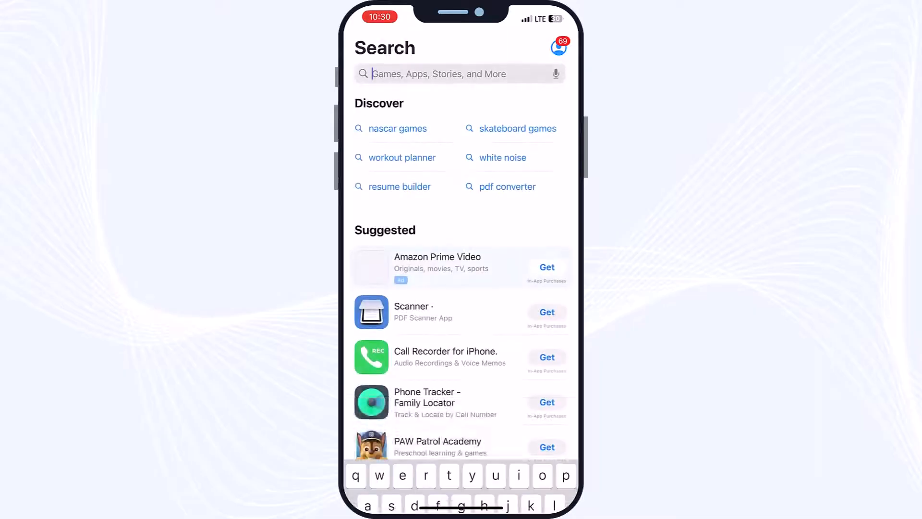
type("dns")
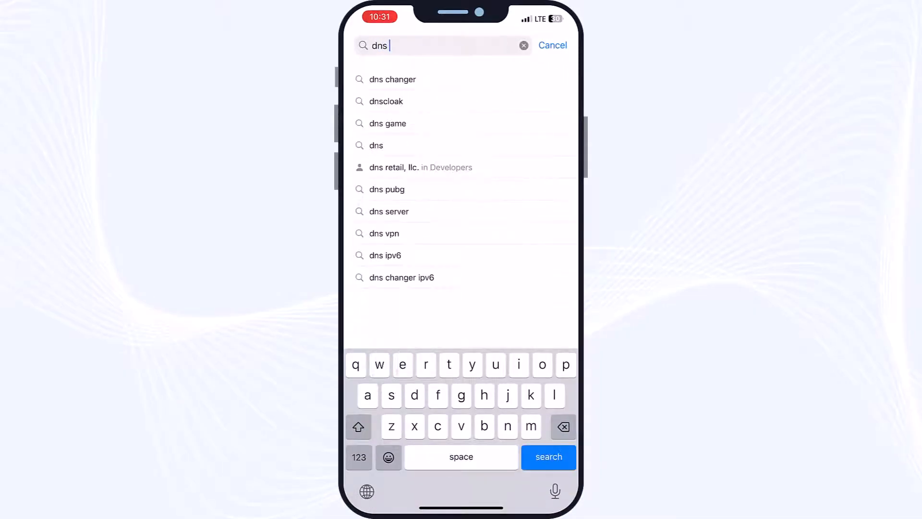
type("override")
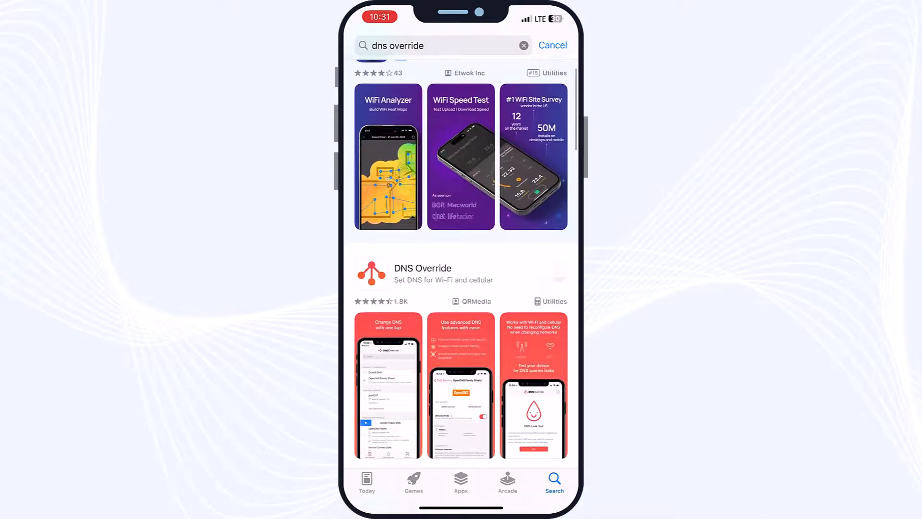
Get the DNS Override app, approve the download with Face ID and let it install
left_click(558, 271)
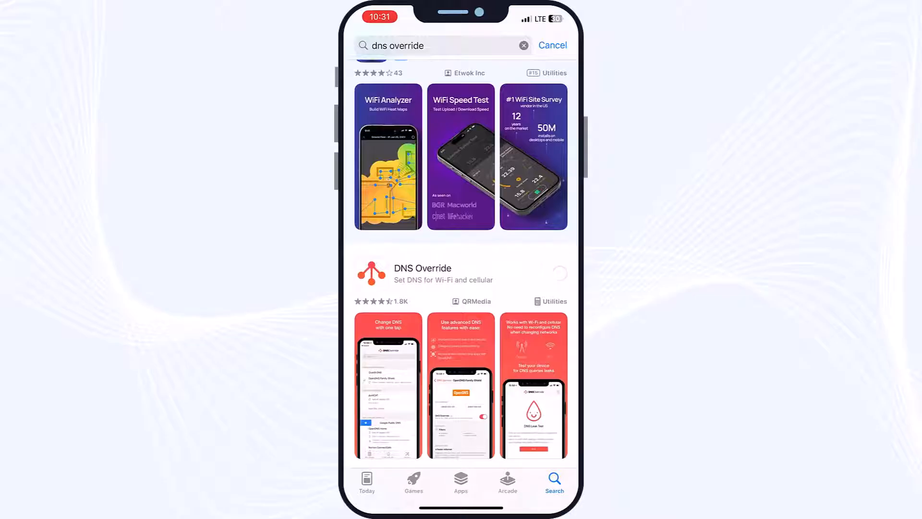
left_click(557, 272)
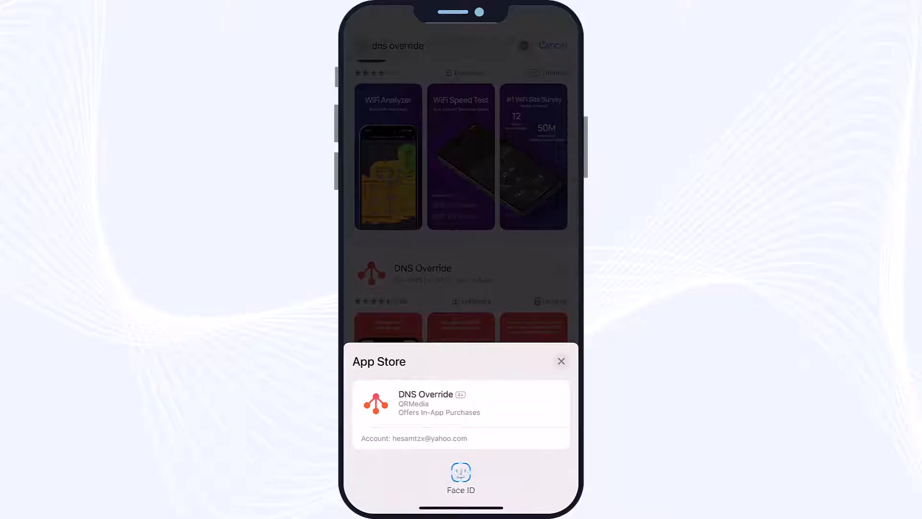
left_click(560, 360)
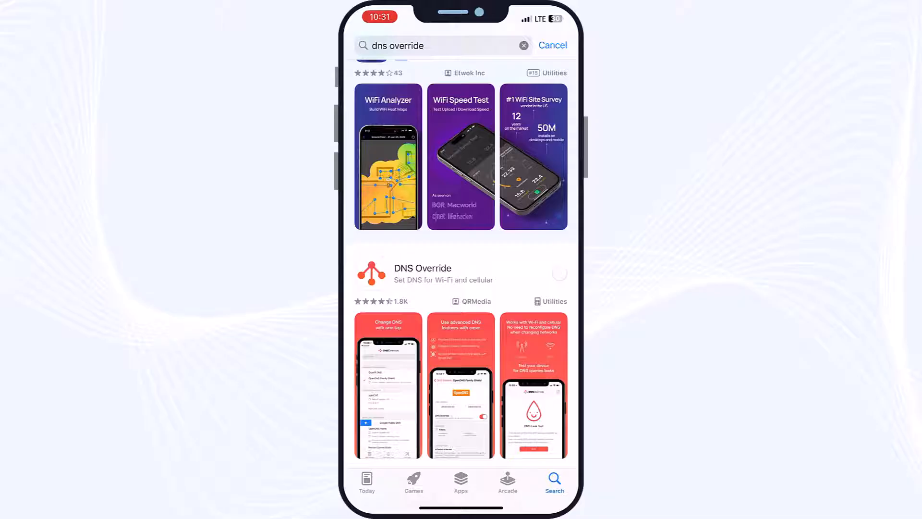
left_click(558, 274)
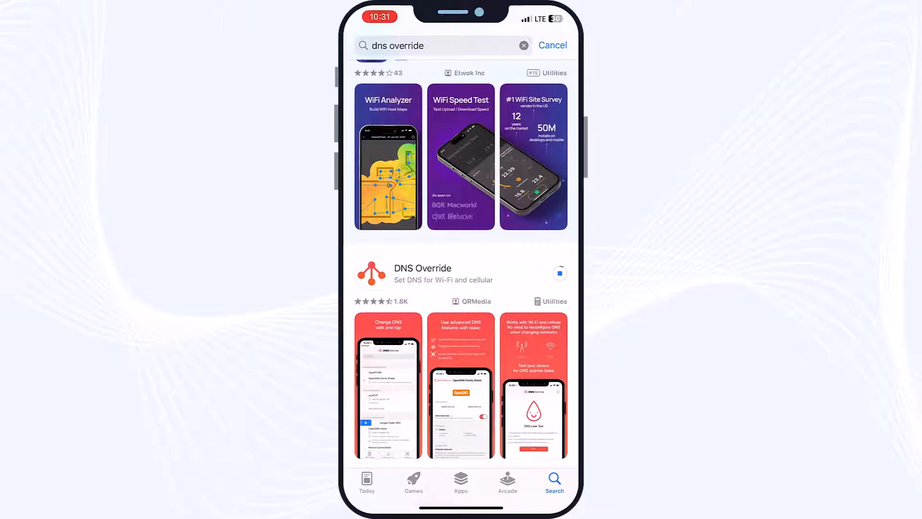
left_click(558, 273)
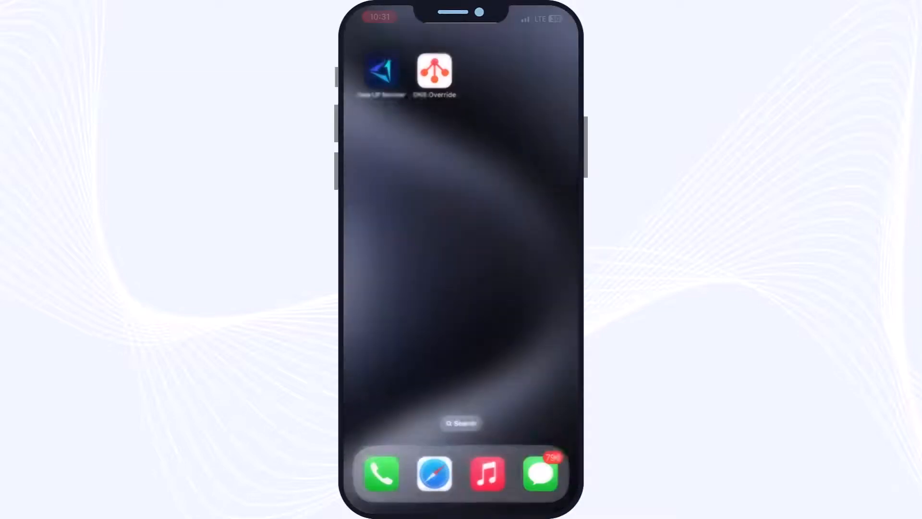
Launch DNS Override from the home screen and continue to its DNS servers list
left_click(434, 74)
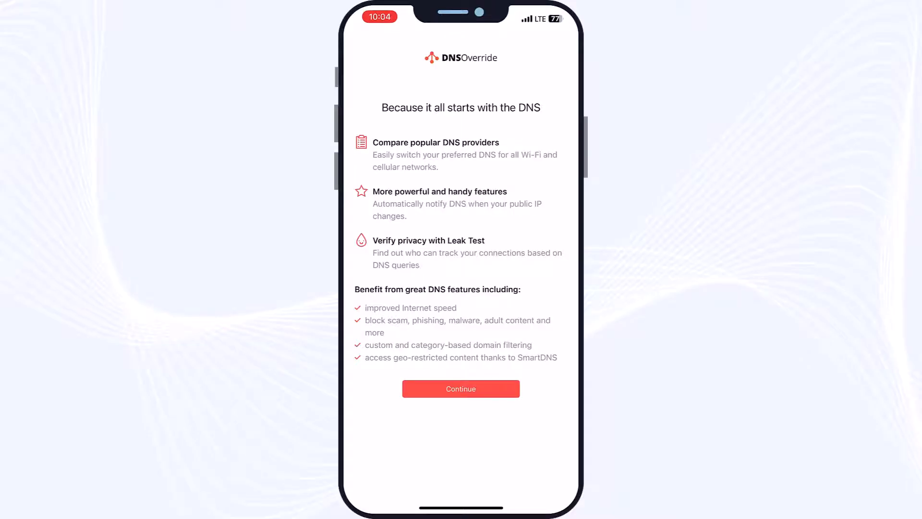
left_click(460, 388)
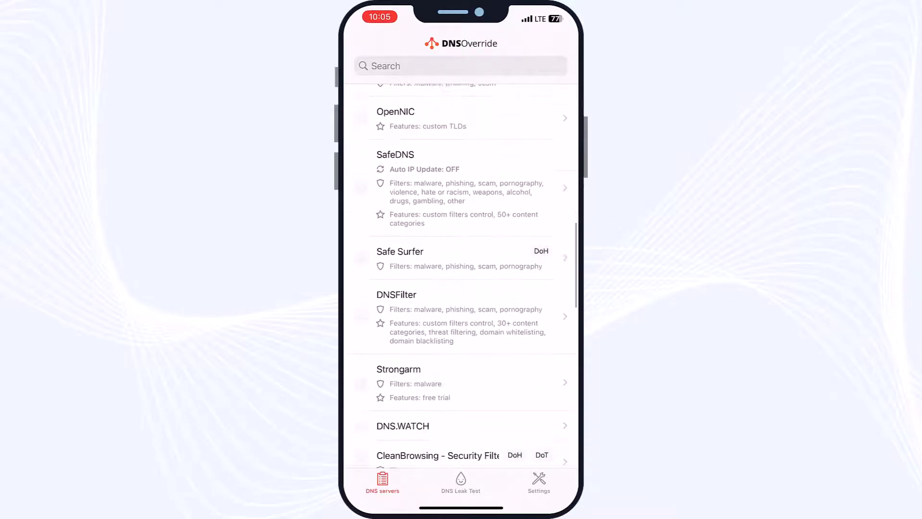
scroll("down", 3)
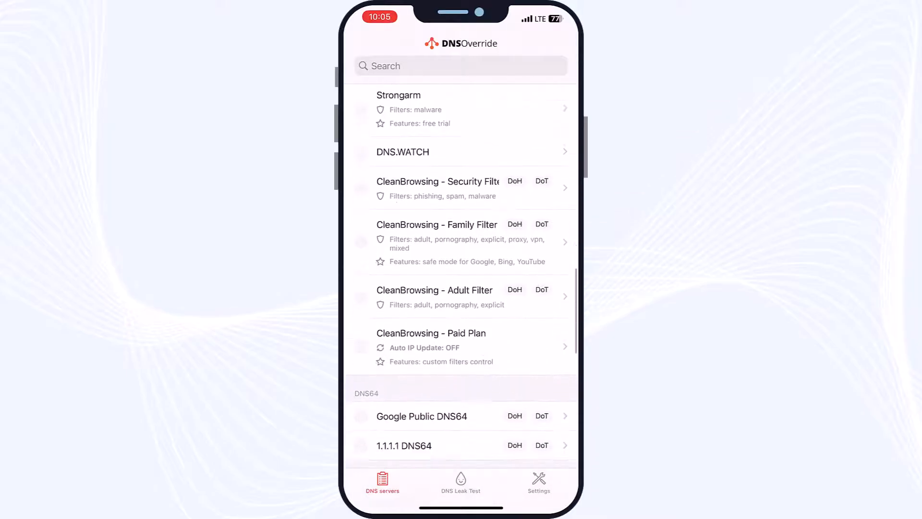
scroll("down", 3)
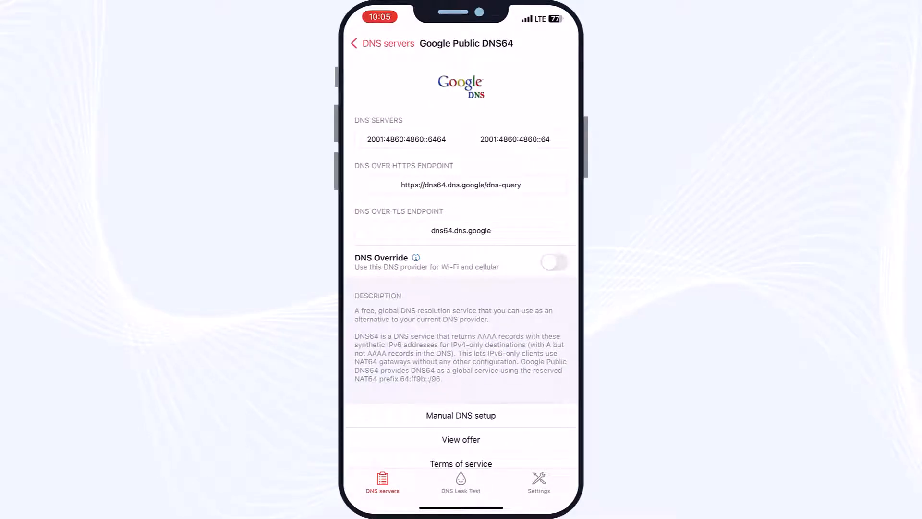
left_click(355, 44)
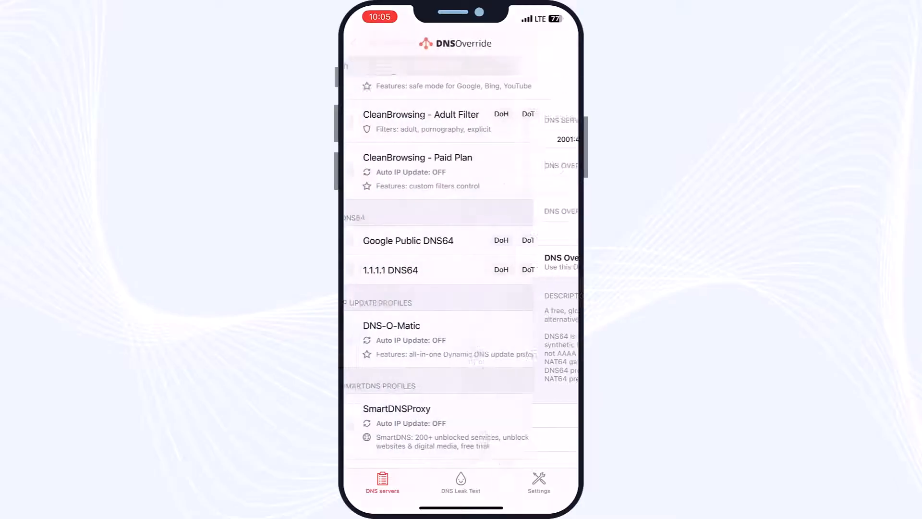
left_click(390, 270)
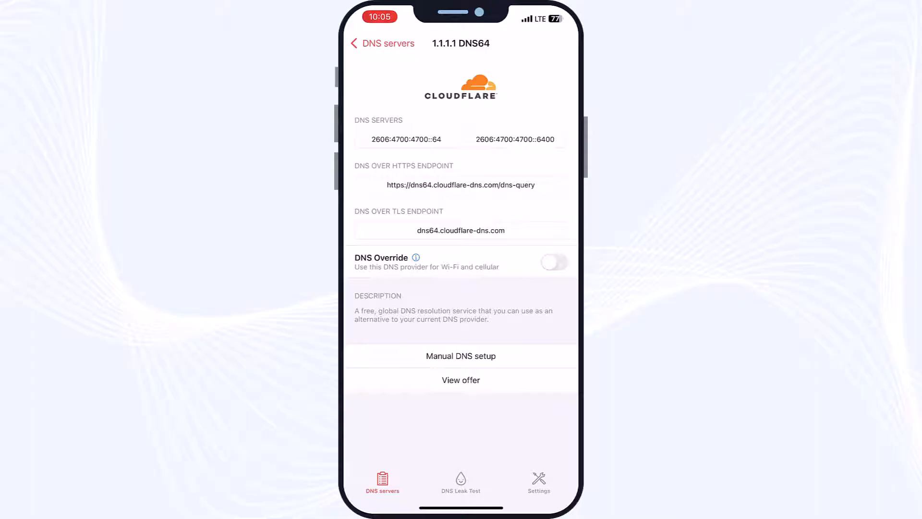
left_click(381, 43)
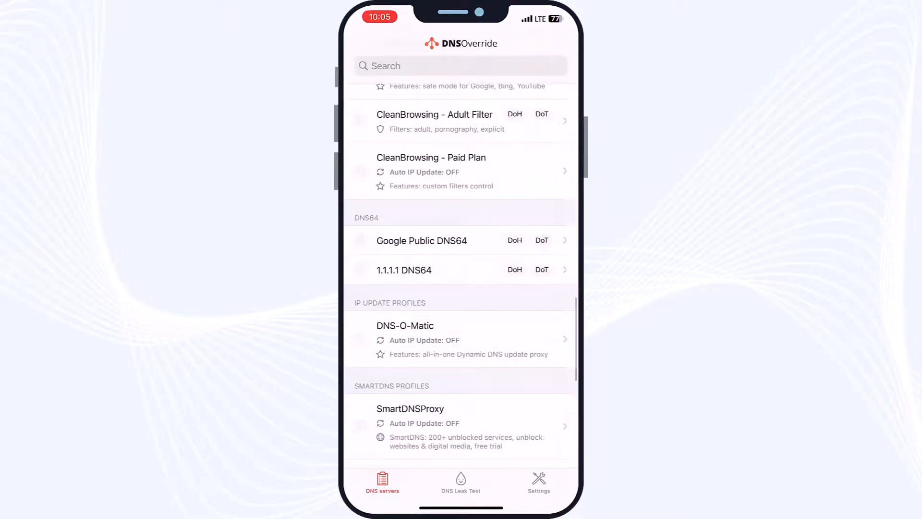
scroll("down", 3)
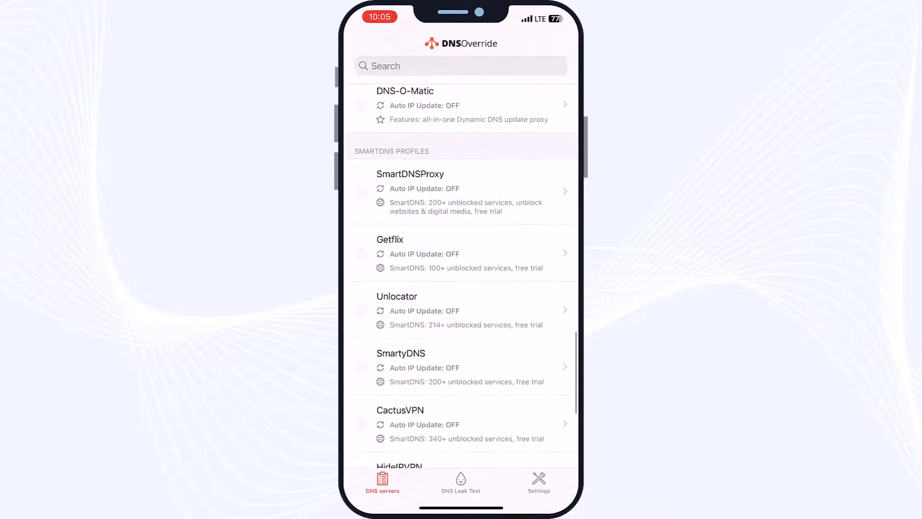
scroll("up", 3)
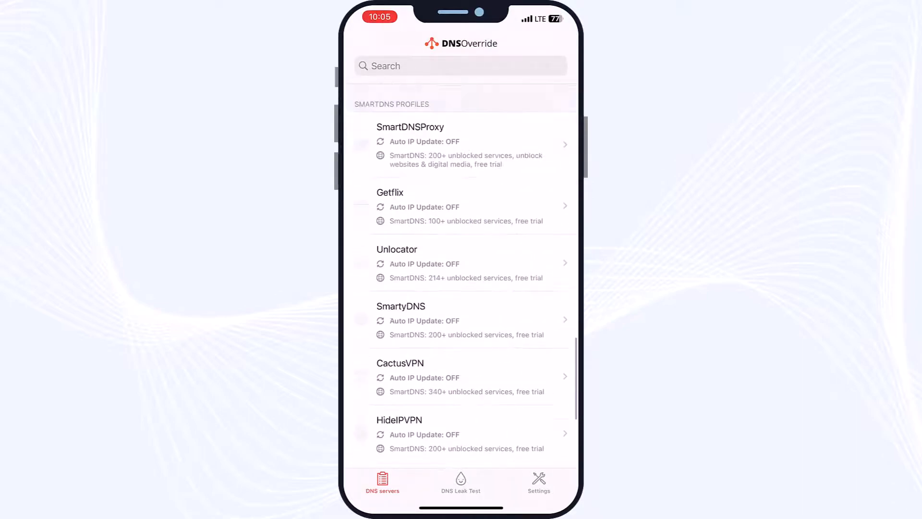
scroll("down", 3)
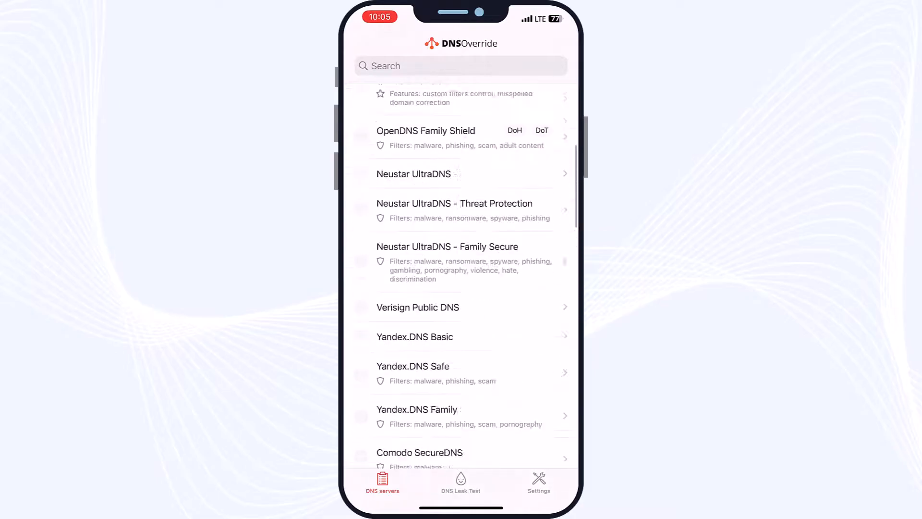
scroll("up", 3)
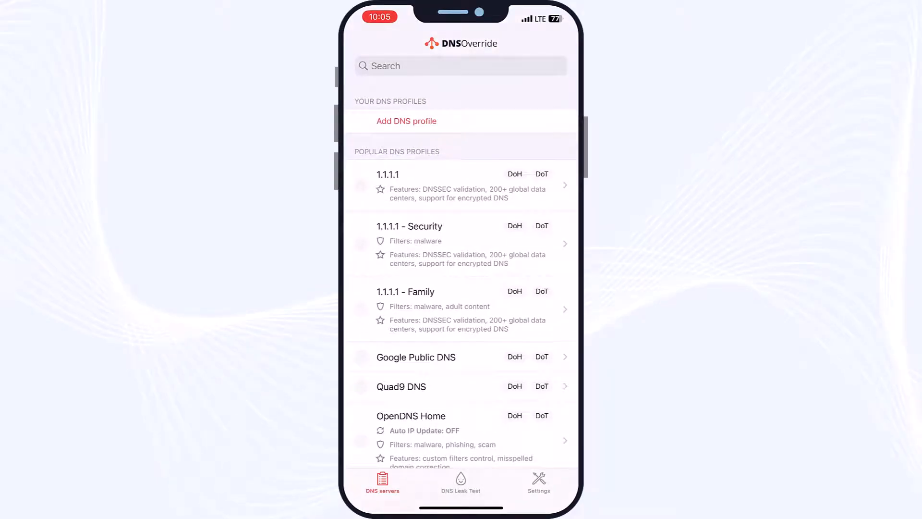
Start a new custom DNS profile named 'My New DNS'
left_click(406, 121)
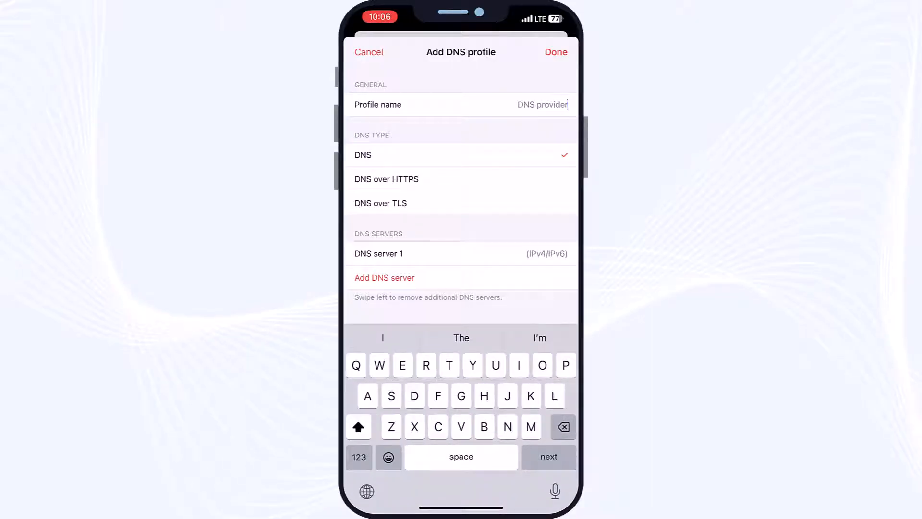
type("My")
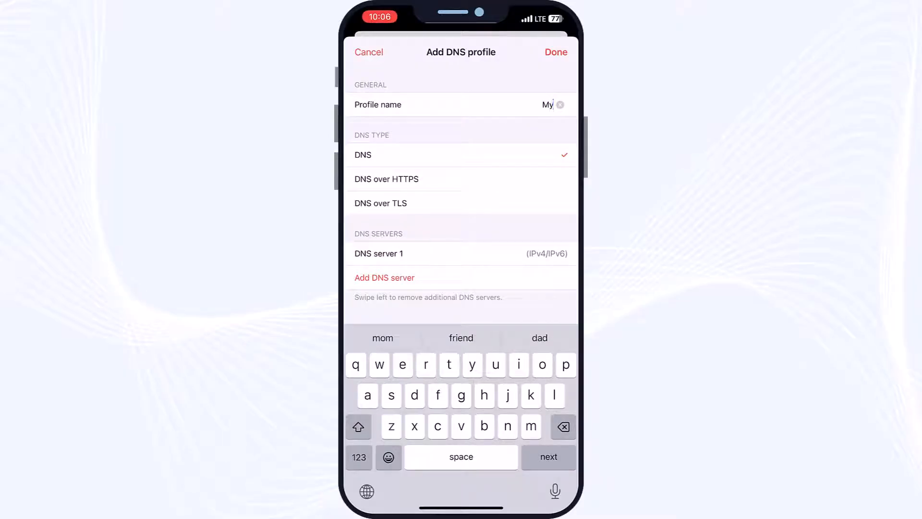
left_click(358, 427)
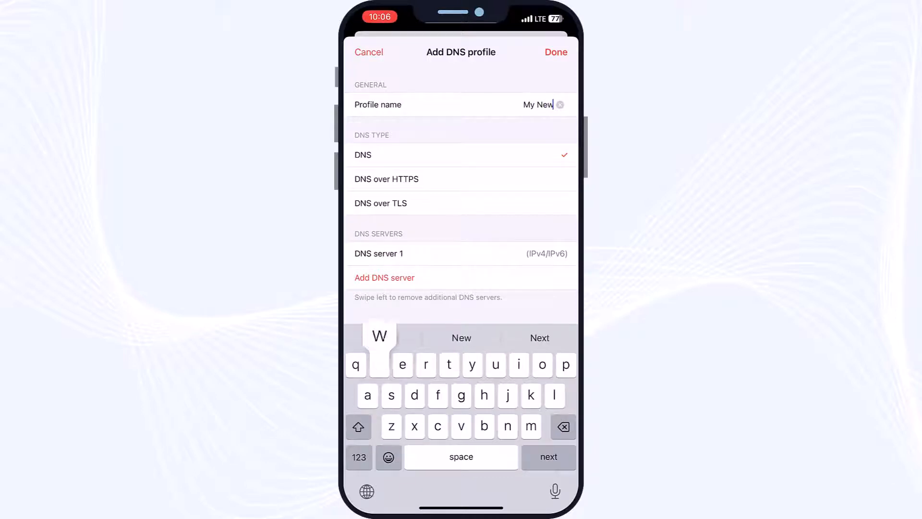
left_click(358, 426)
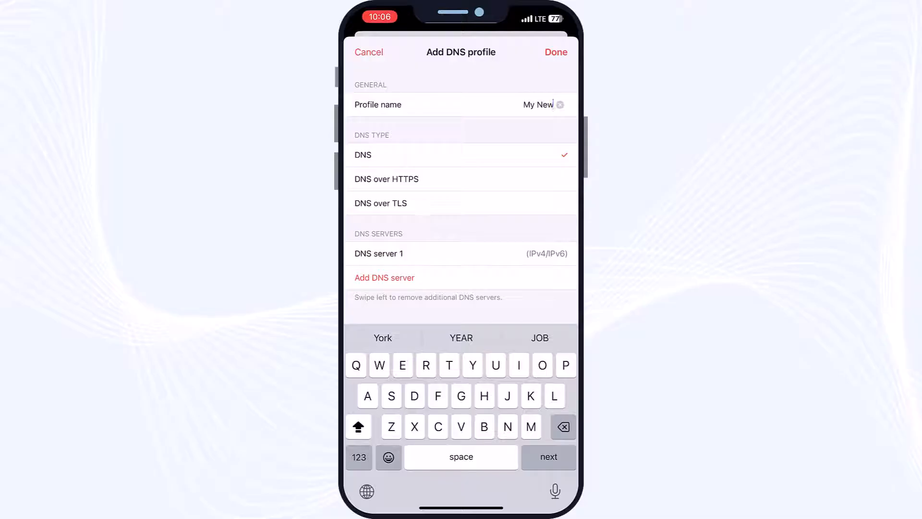
type("DNS")
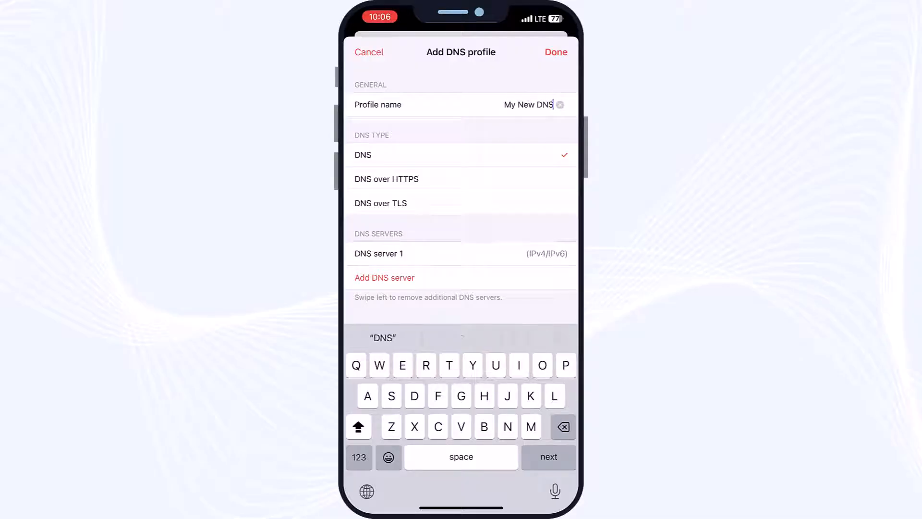
Enter 78.157.42.100 as the profile's first DNS server
left_click(386, 179)
type("78.15")
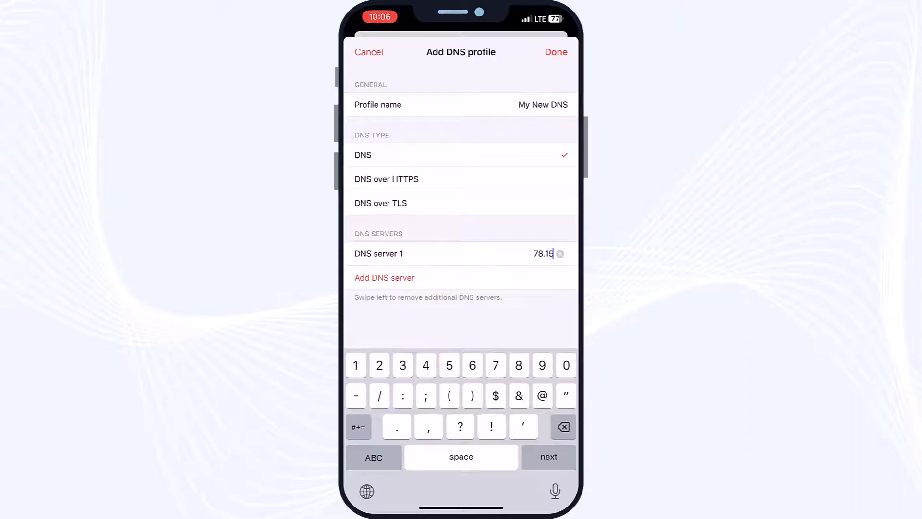
type("7.")
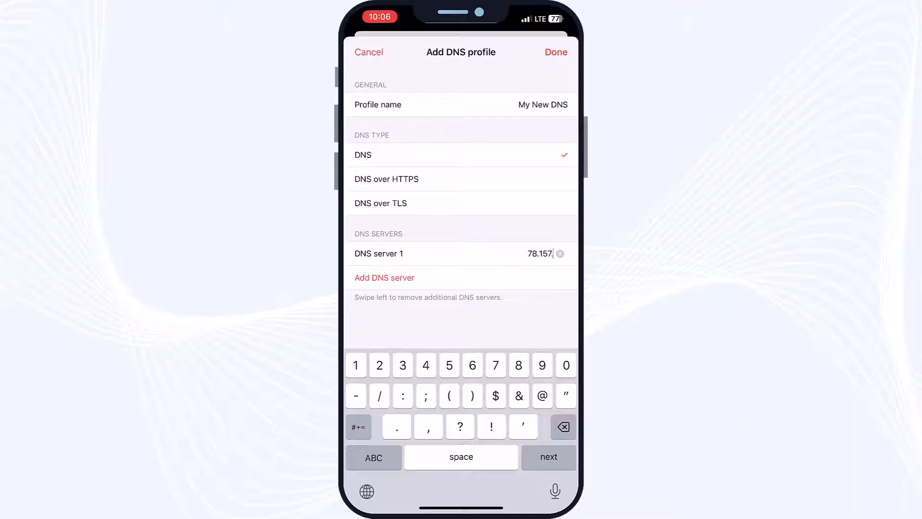
type("42")
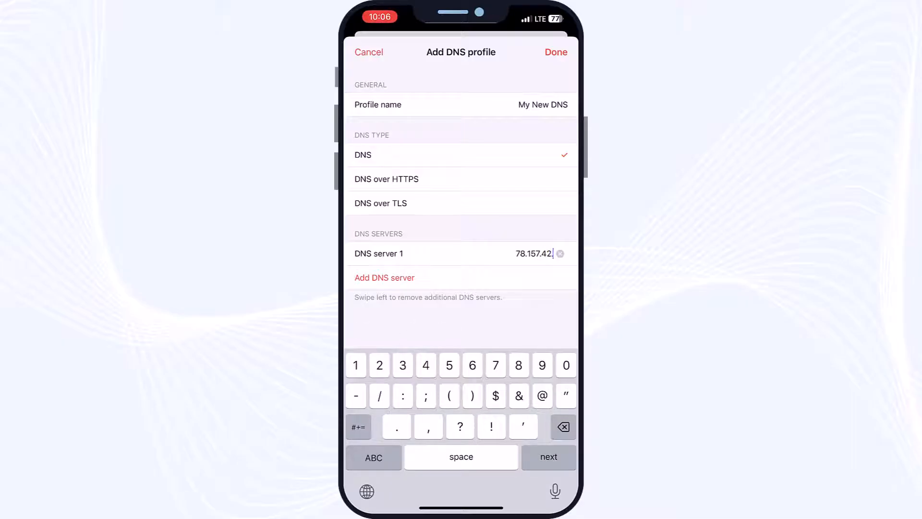
type("100")
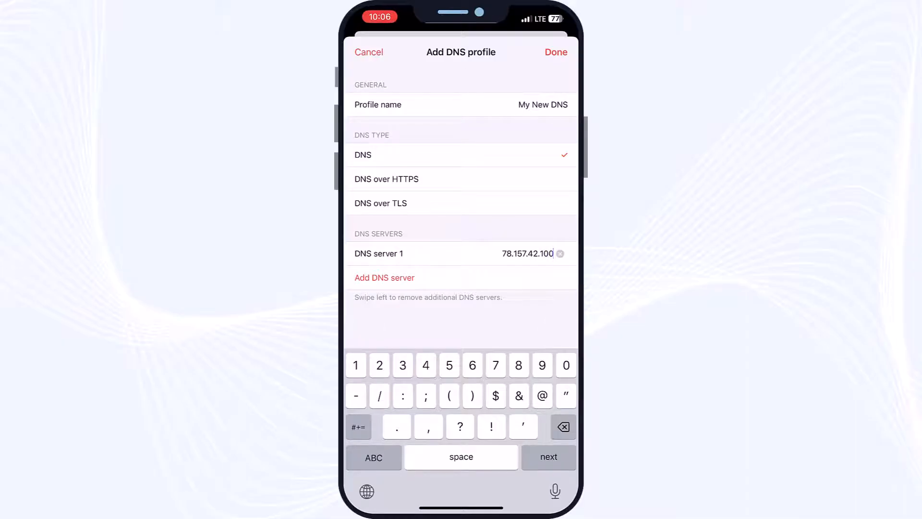
Add a second DNS server 78.1.99.78 to the profile
left_click(384, 277)
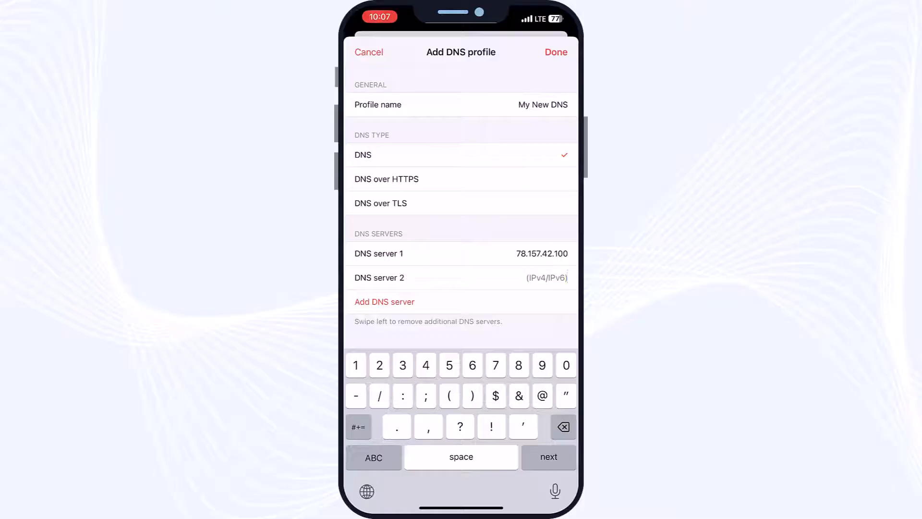
type("78.1")
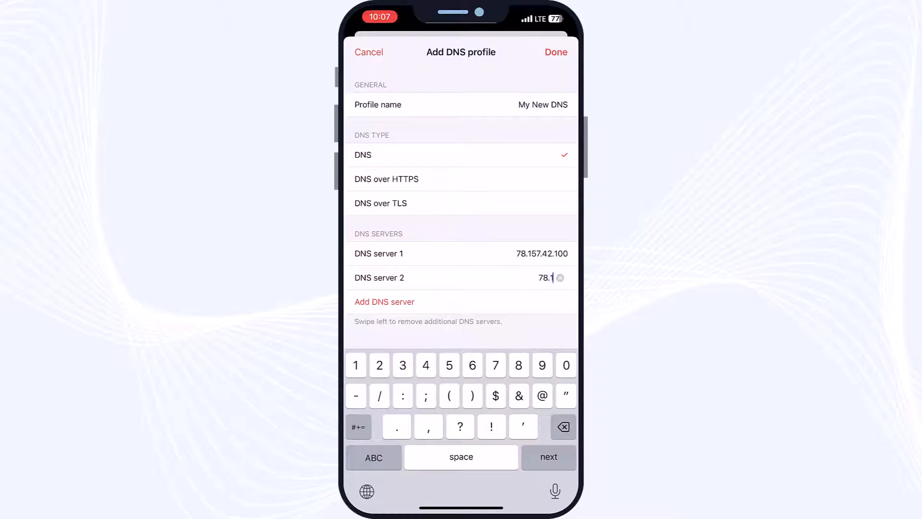
type(".")
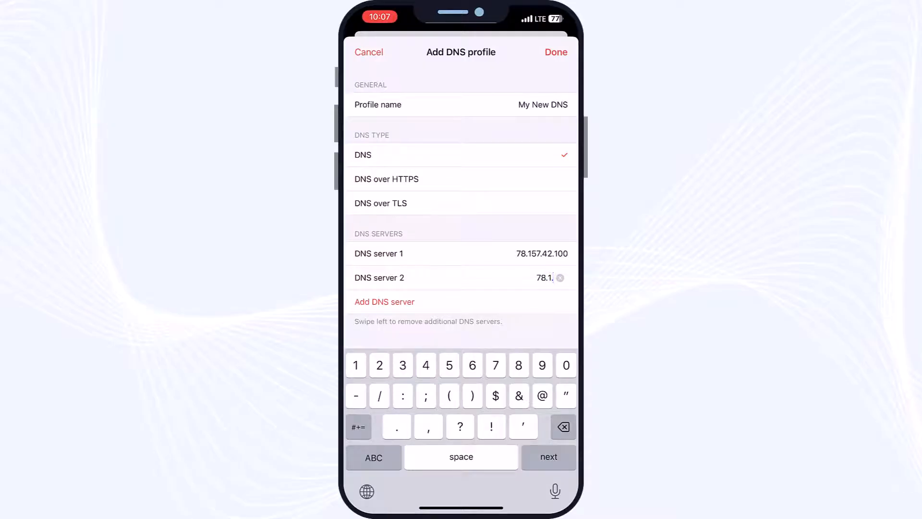
type("99")
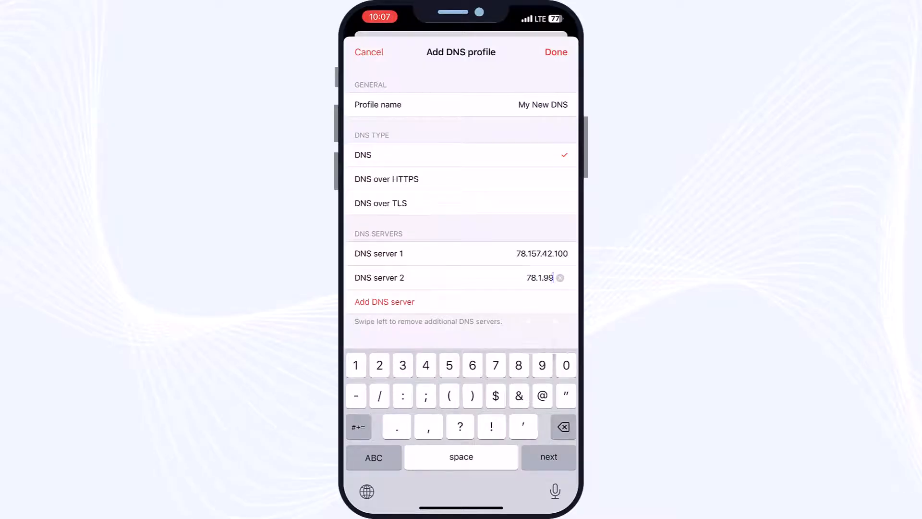
type(".78")
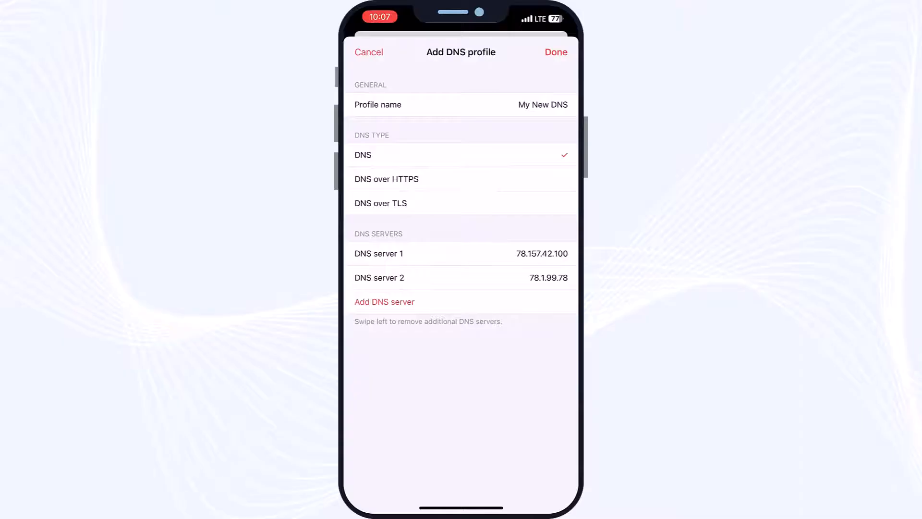
Save the My New DNS profile and activate it, prompting the DNS-settings permission request
left_click(555, 52)
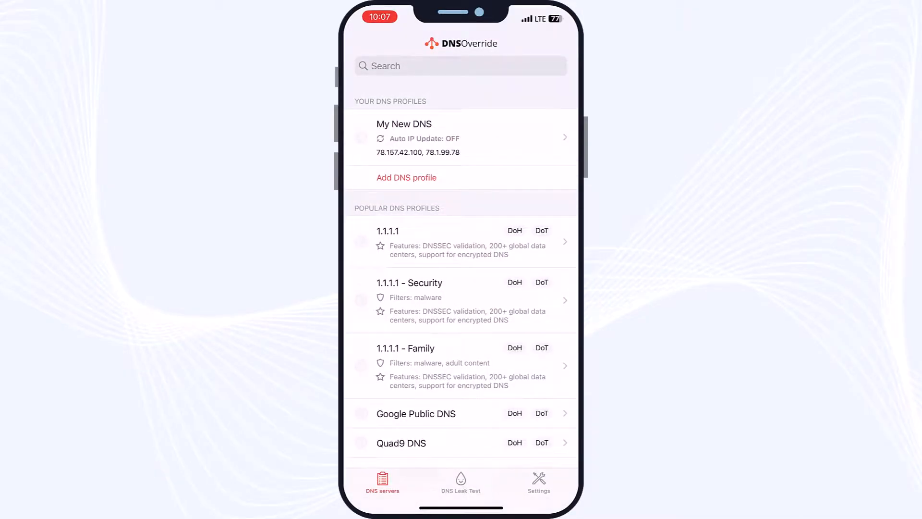
left_click(460, 137)
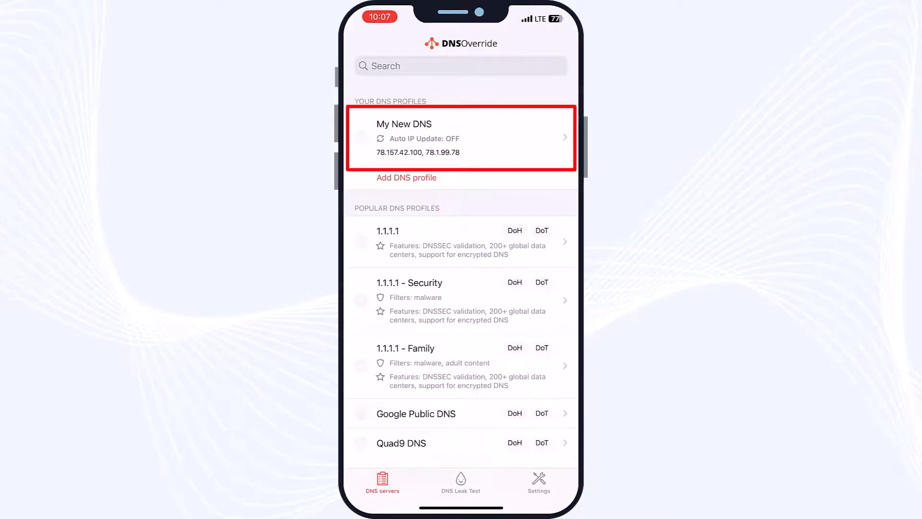
left_click(460, 138)
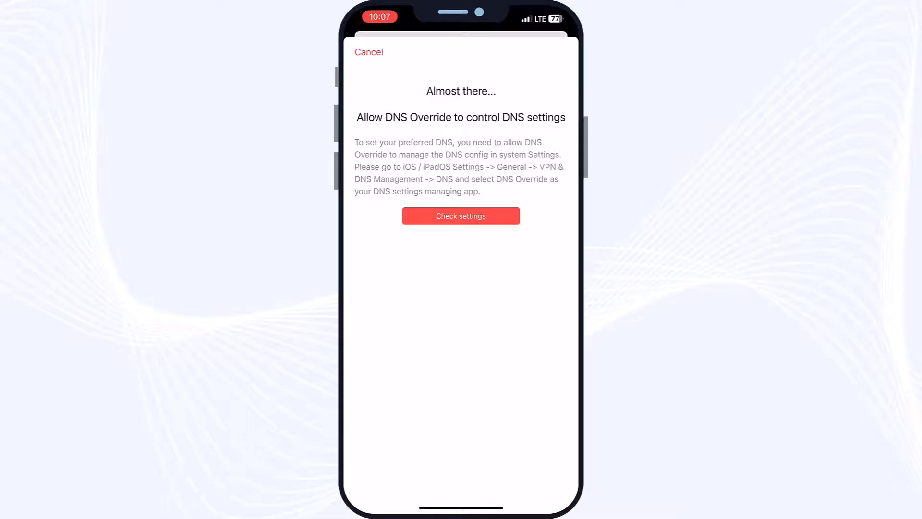
Check whether DNS control was allowed and dismiss the Try again notice
left_click(460, 216)
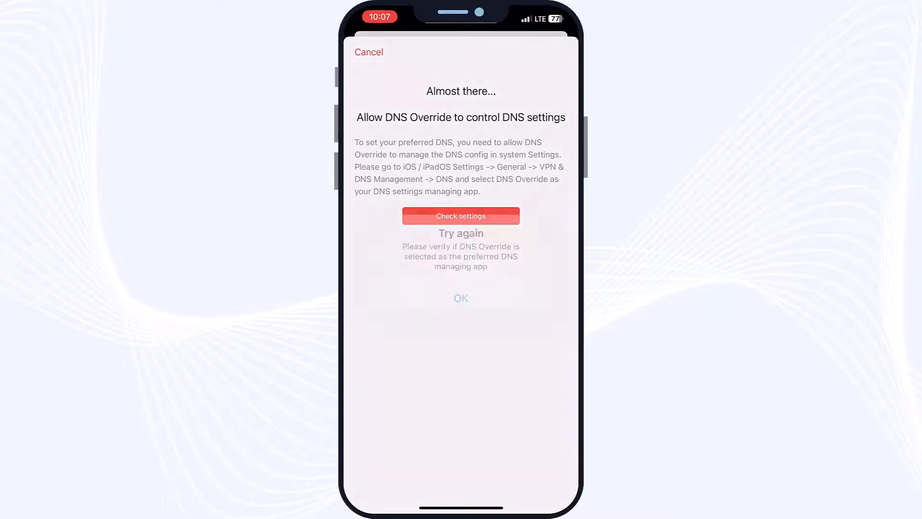
left_click(460, 215)
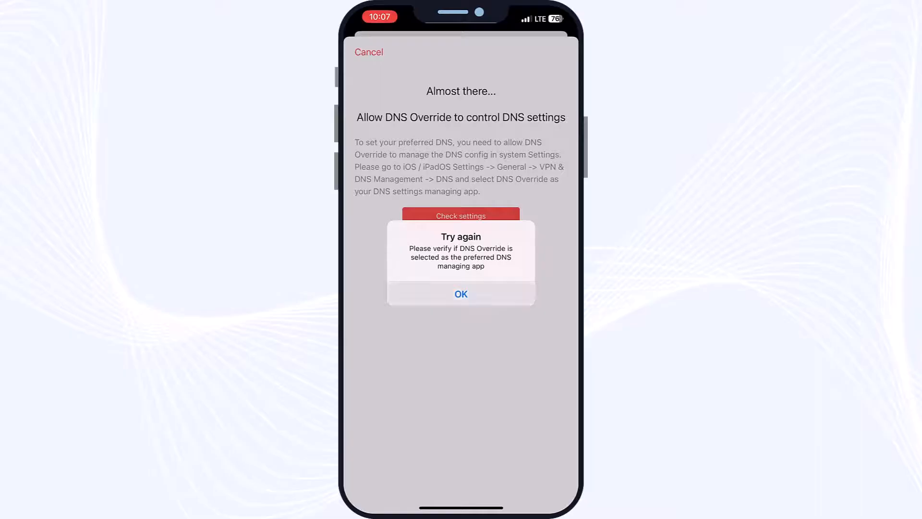
left_click(460, 293)
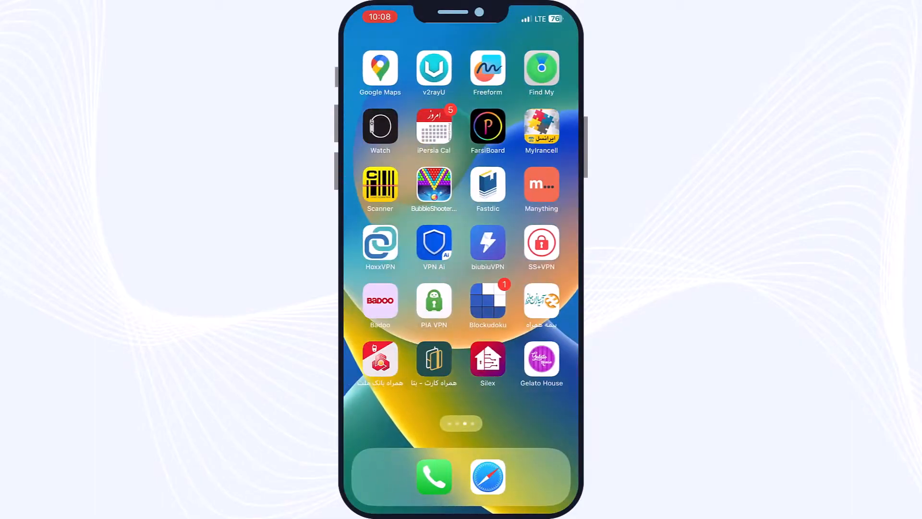
Find VPN & Device Management in iOS Settings via a 'Profile' search
scroll("right", 3)
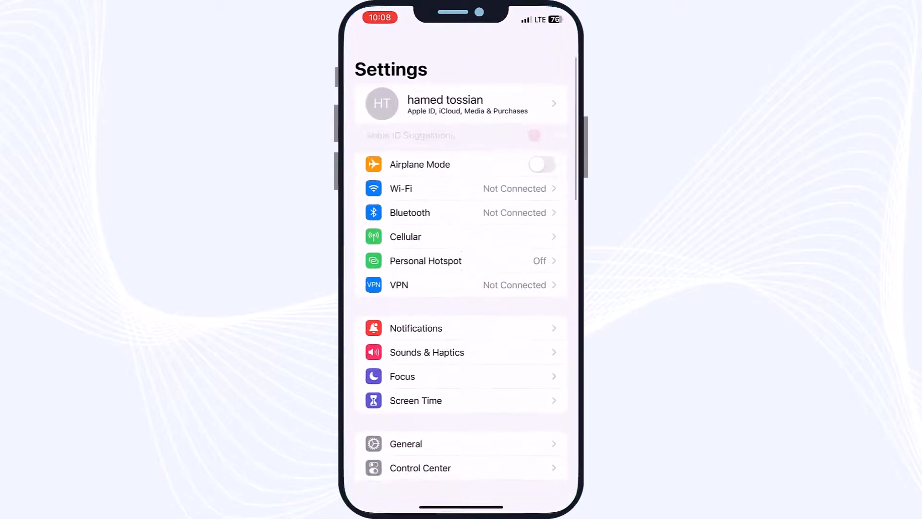
scroll("down", 3)
type("P")
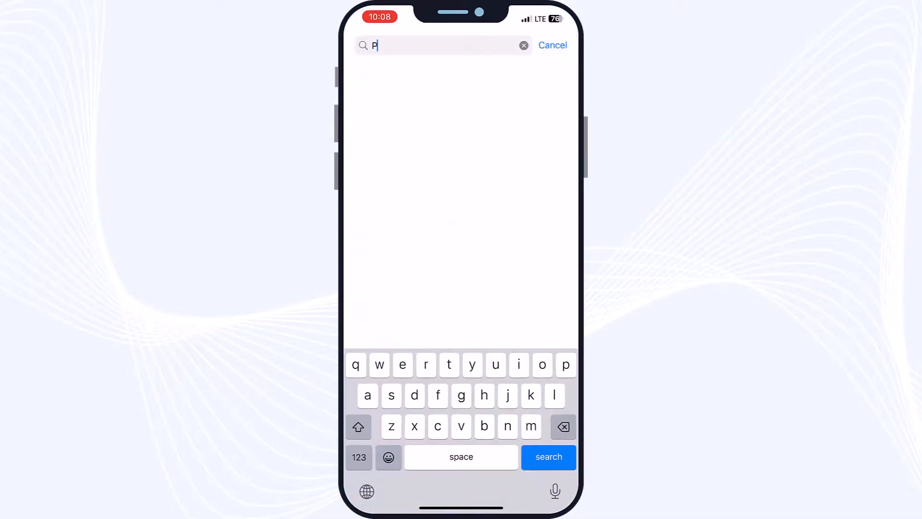
type("rofile")
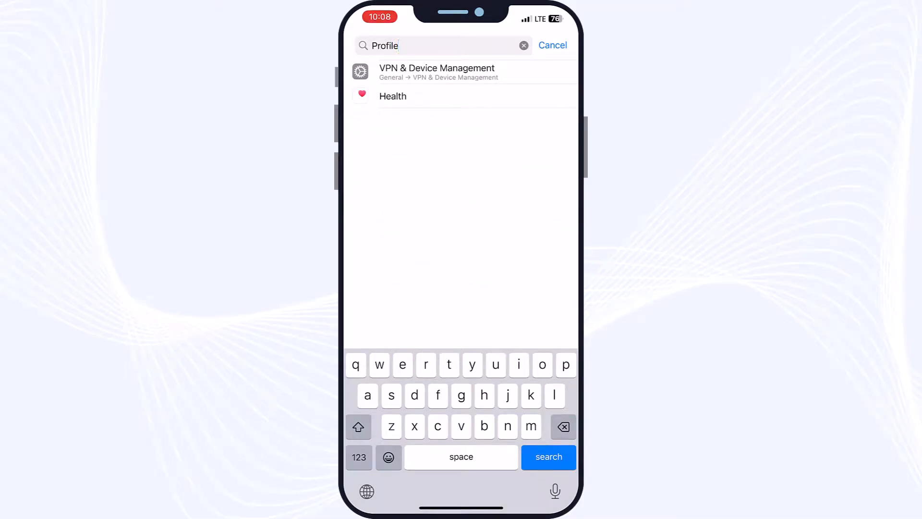
left_click(436, 72)
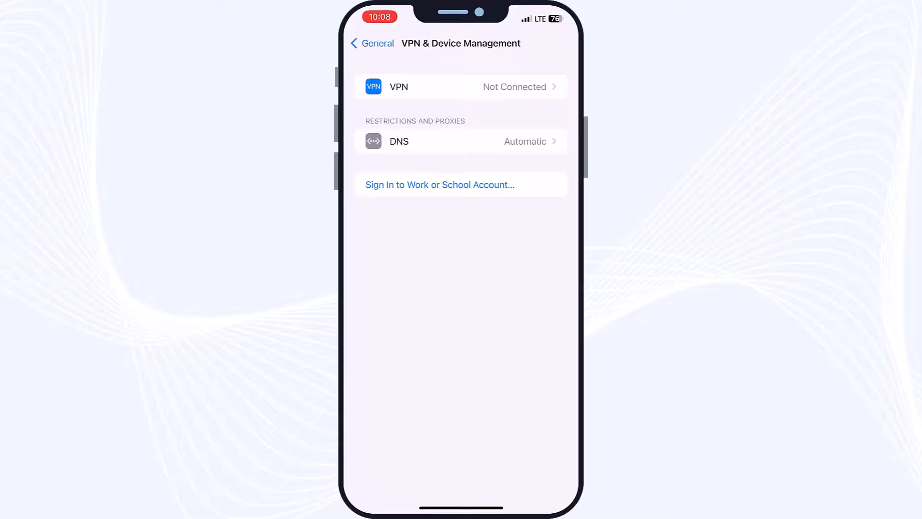
Set the system DNS to DNS Override instead of Automatic
left_click(460, 142)
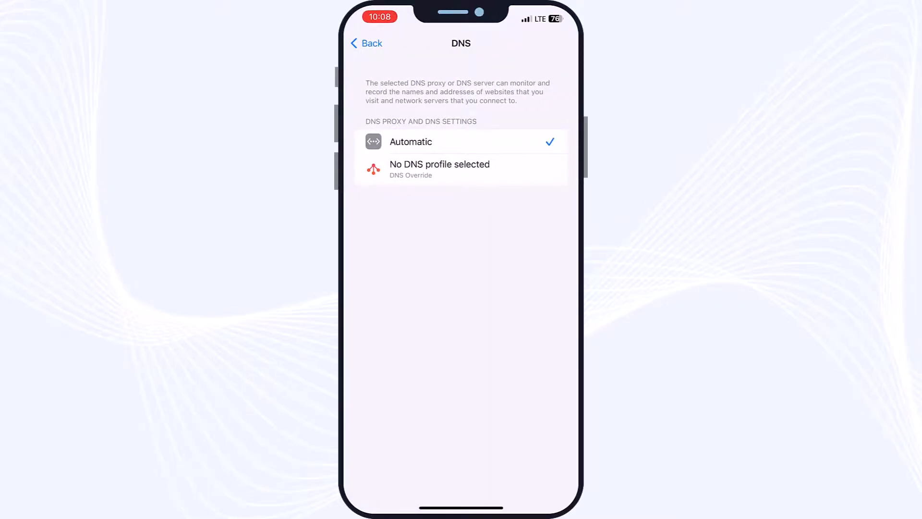
left_click(365, 43)
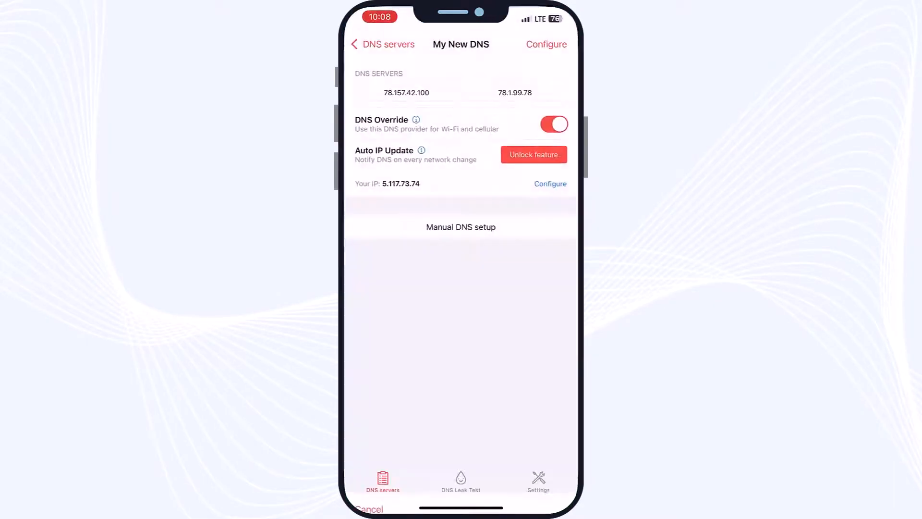
Toggle DNS Override off and on for the profile and return to the DNS profiles list
left_click(553, 124)
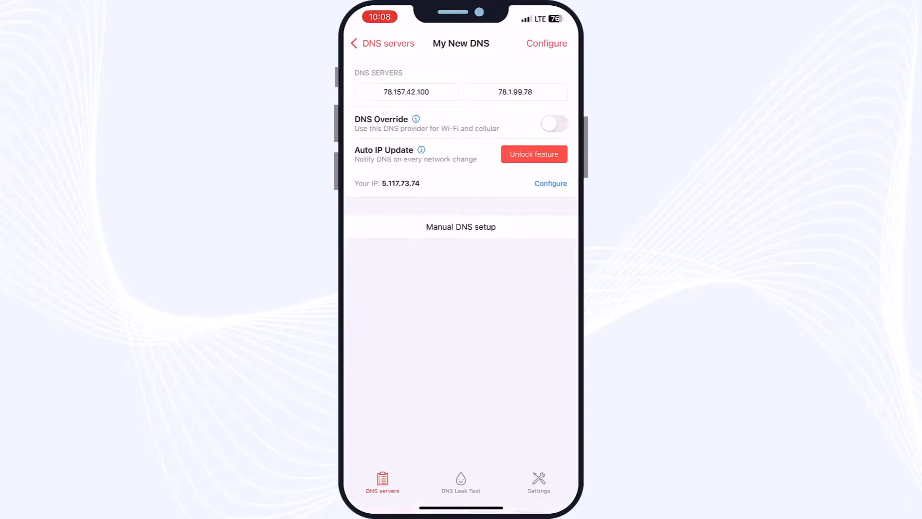
left_click(553, 123)
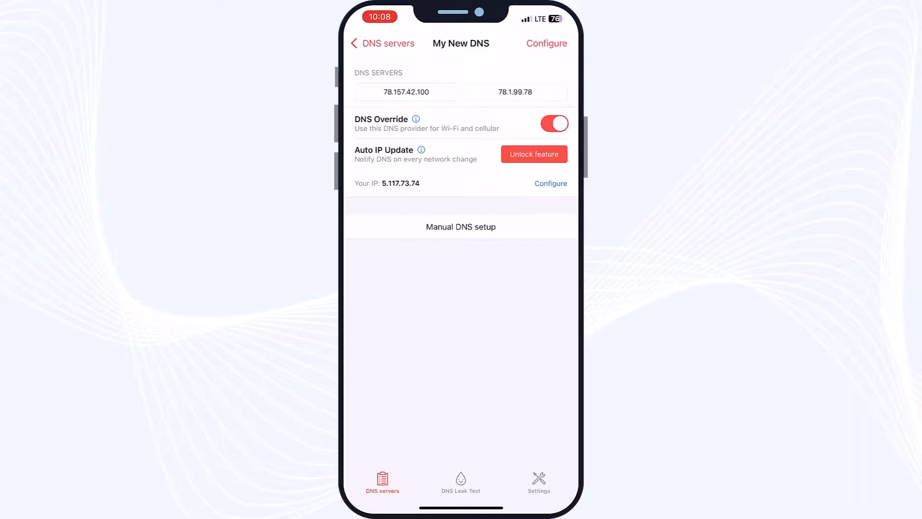
left_click(382, 44)
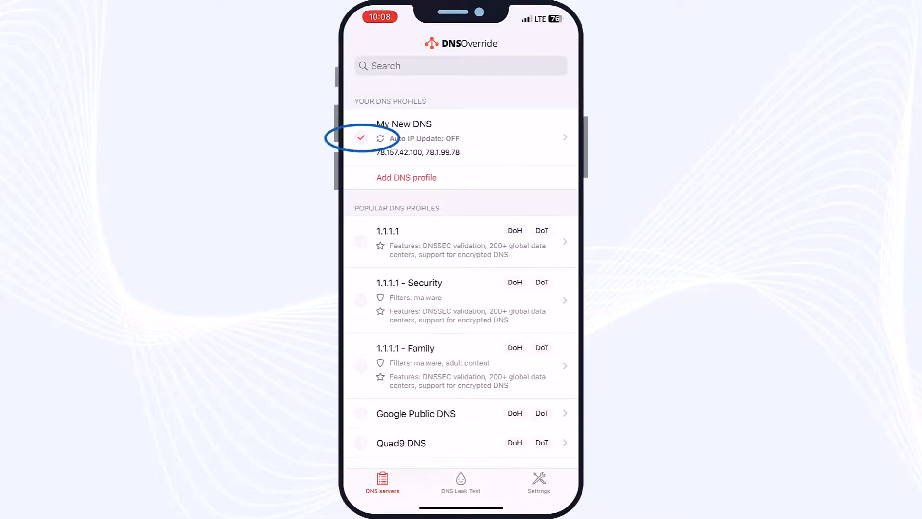
Check My New DNS as the active profile, dismissing the rating prompt with Not Now
left_click(361, 138)
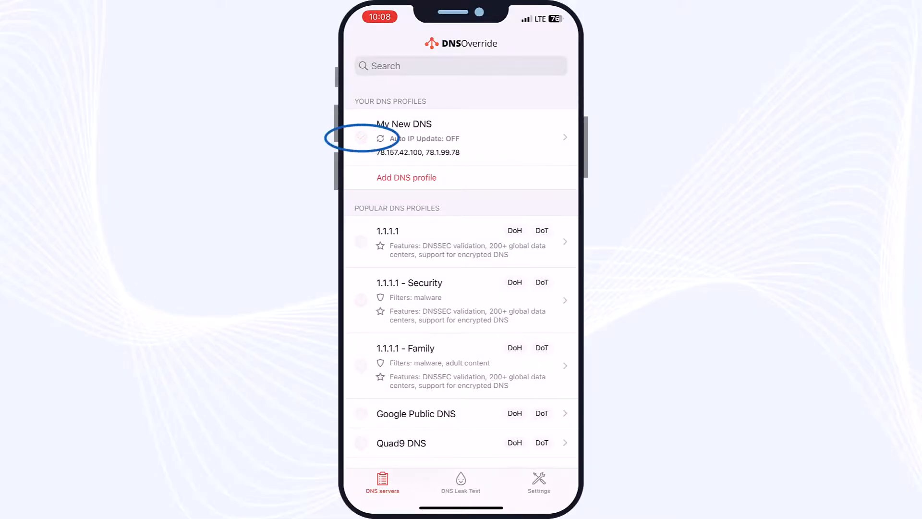
left_click(361, 138)
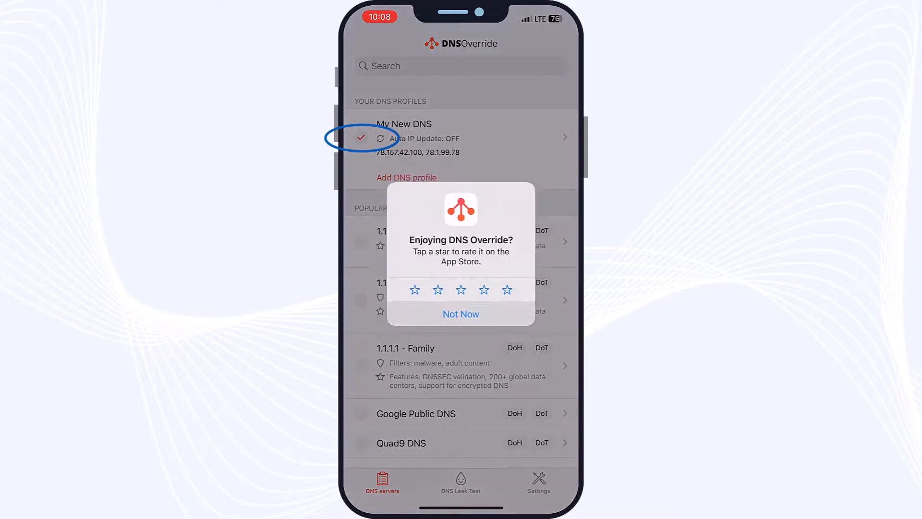
left_click(460, 313)
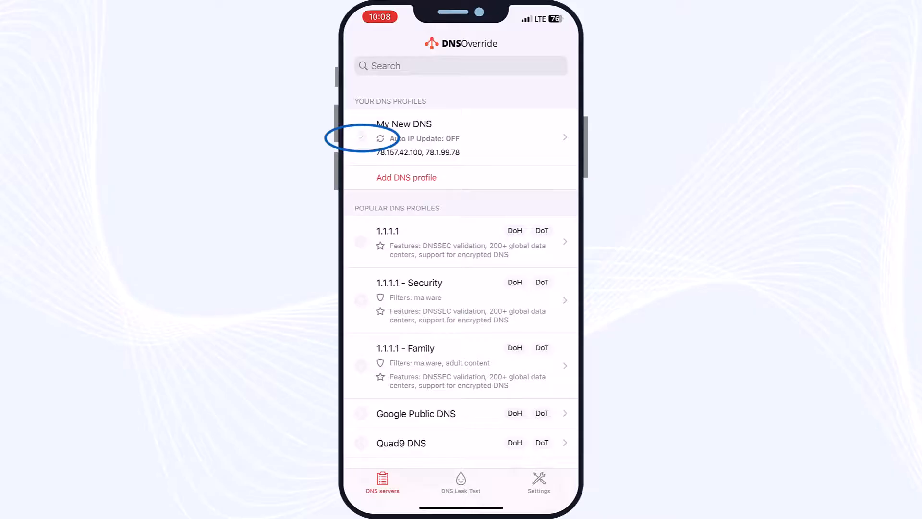
left_click(361, 137)
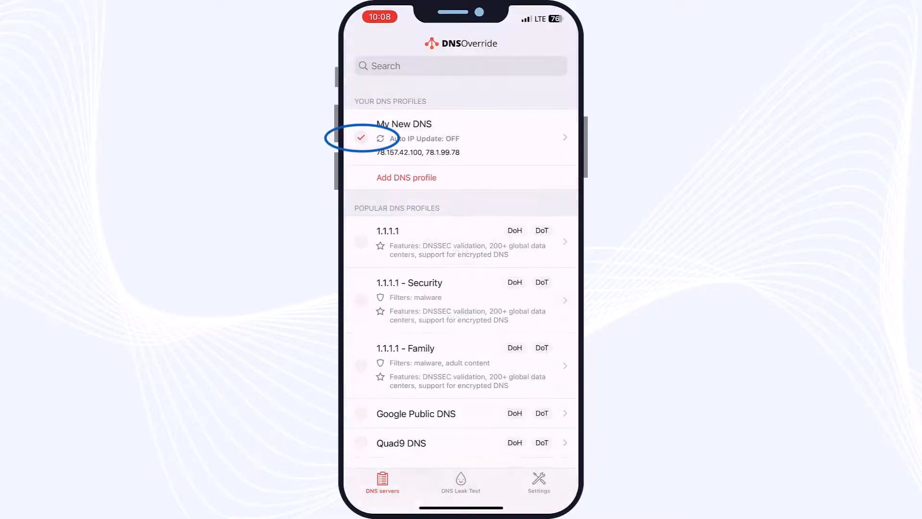
left_click(461, 137)
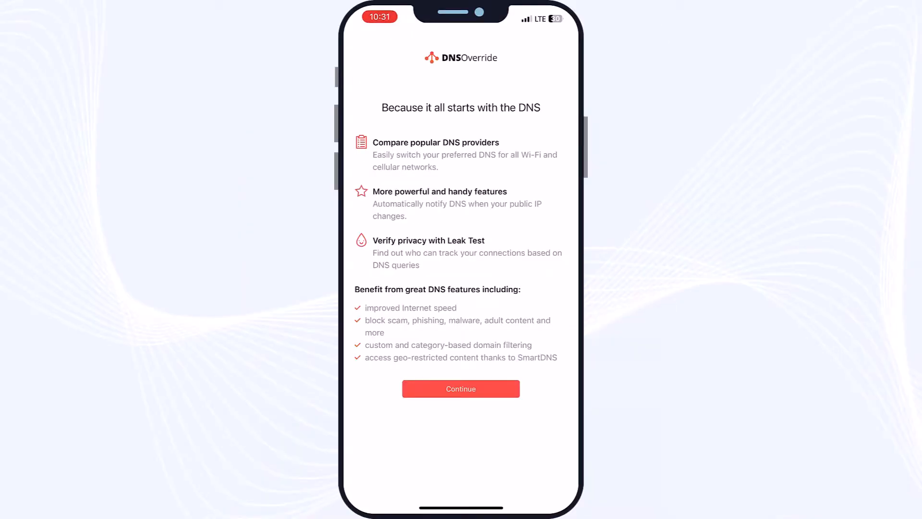
Continue past the welcome screen to Settings, where the $2.99 DNS Override unlock is listed
left_click(460, 388)
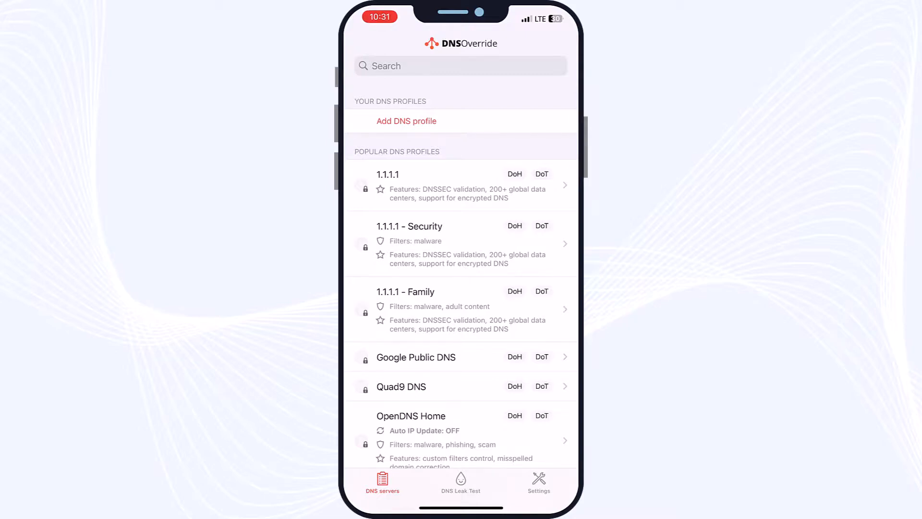
left_click(537, 482)
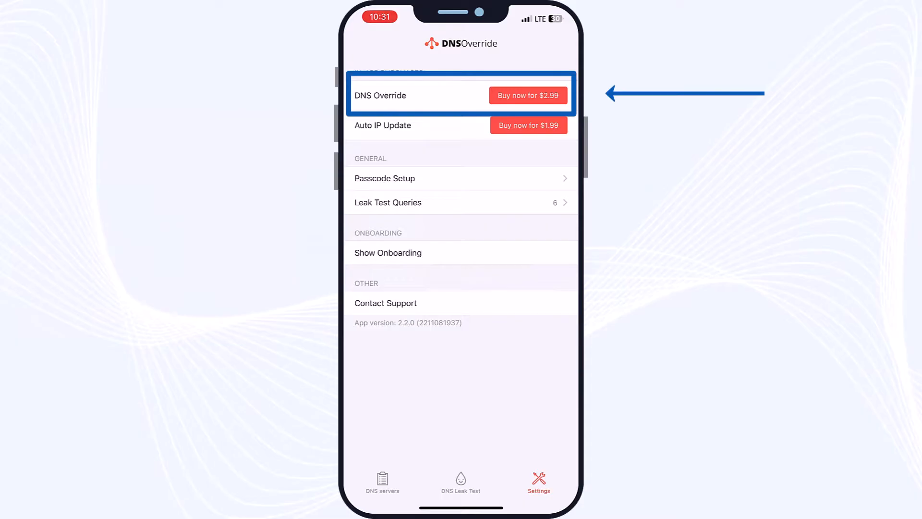
Purchase the DNS Override unlock for $2.99 and acknowledge the successful purchase
left_click(527, 95)
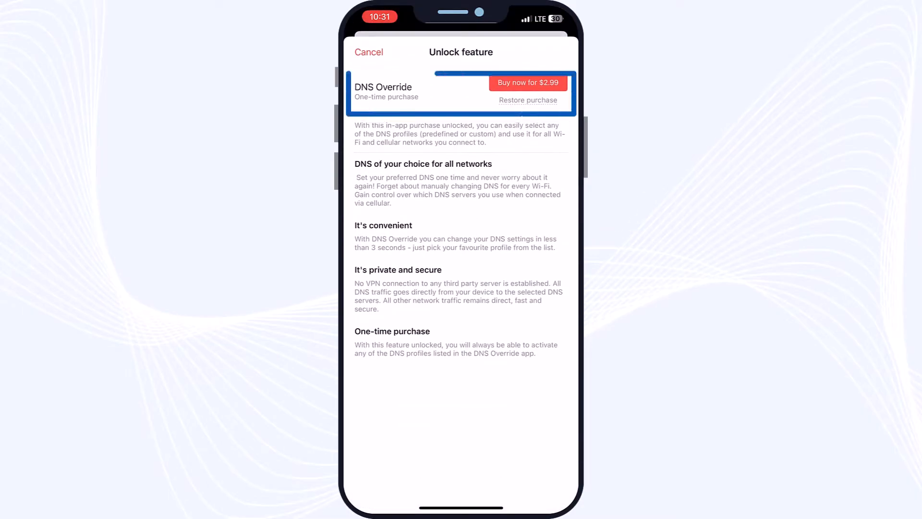
left_click(527, 83)
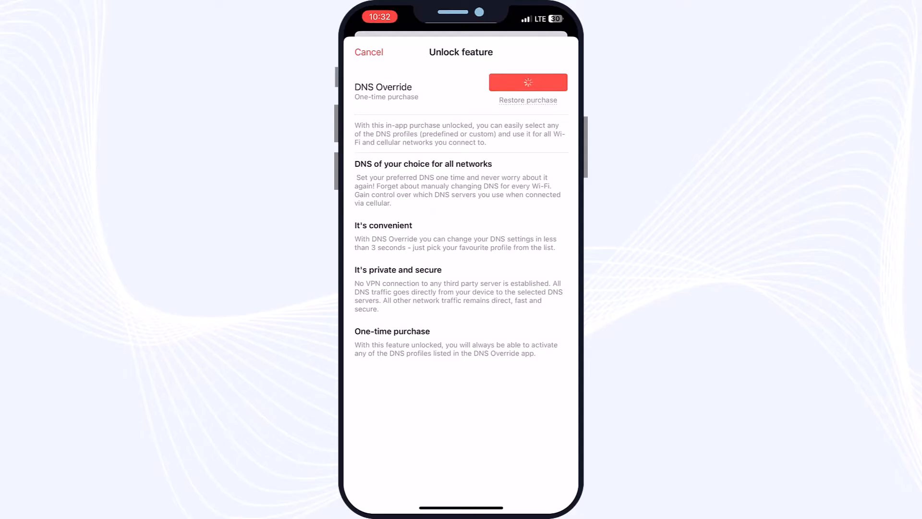
left_click(527, 83)
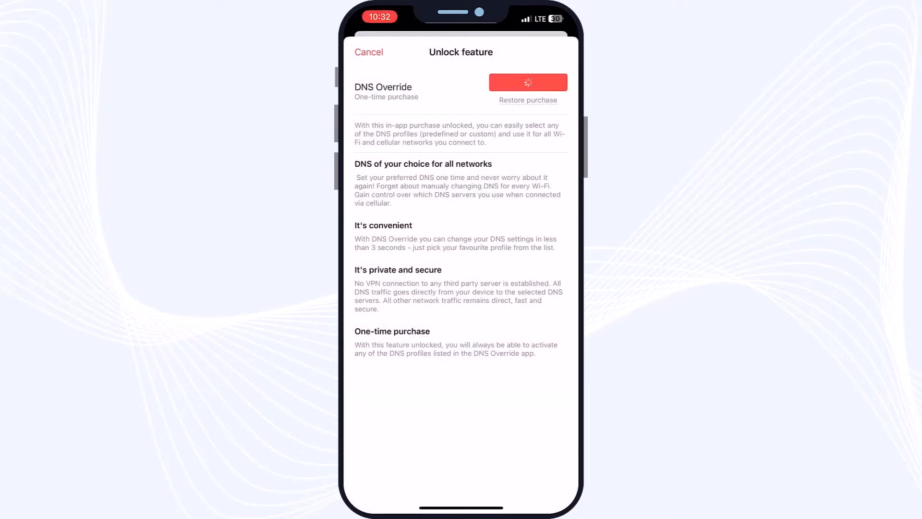
left_click(527, 82)
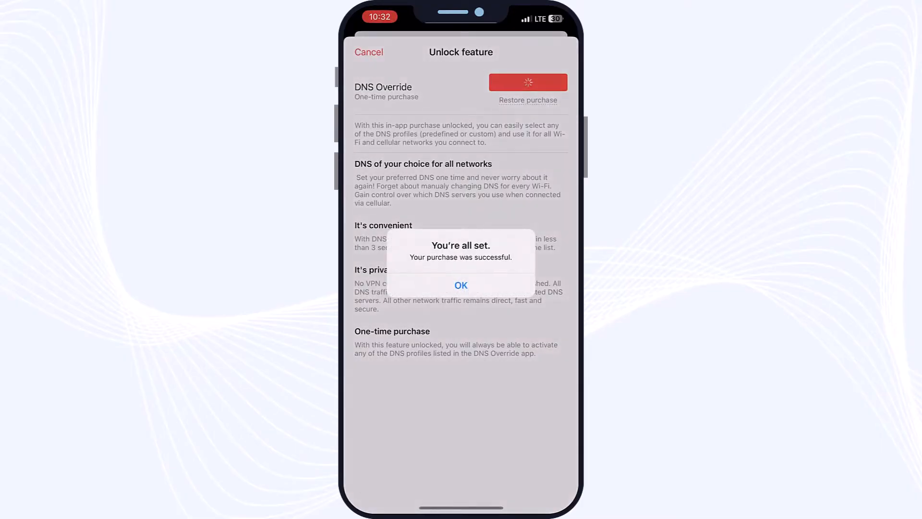
left_click(461, 285)
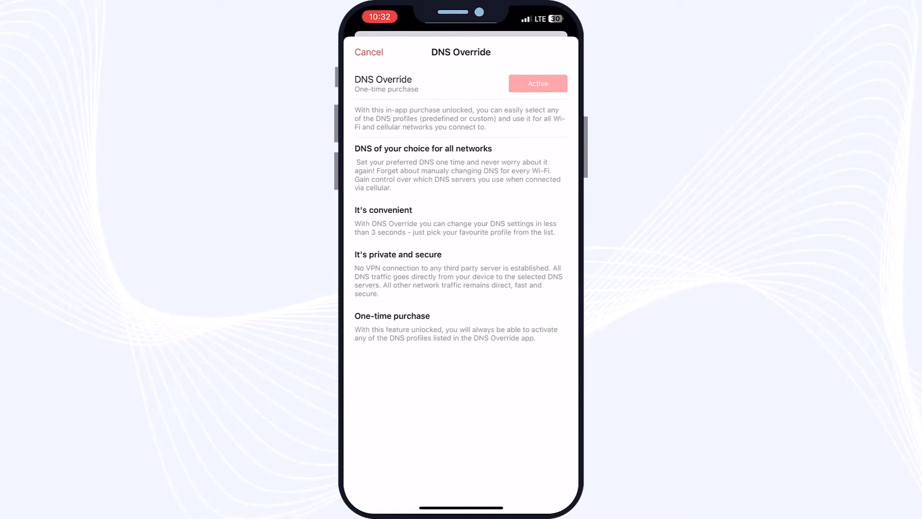
Leave the purchase details and return to the DNS profiles list
scroll("up", 3)
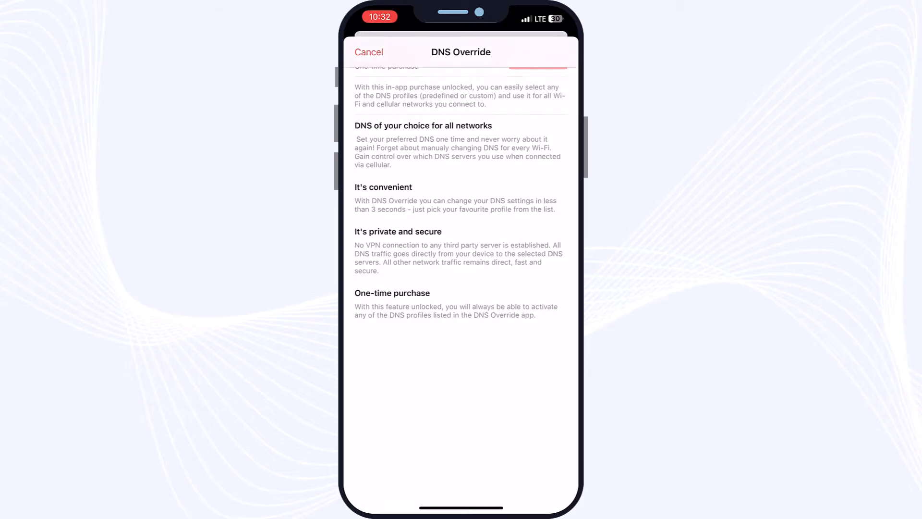
scroll("down", 3)
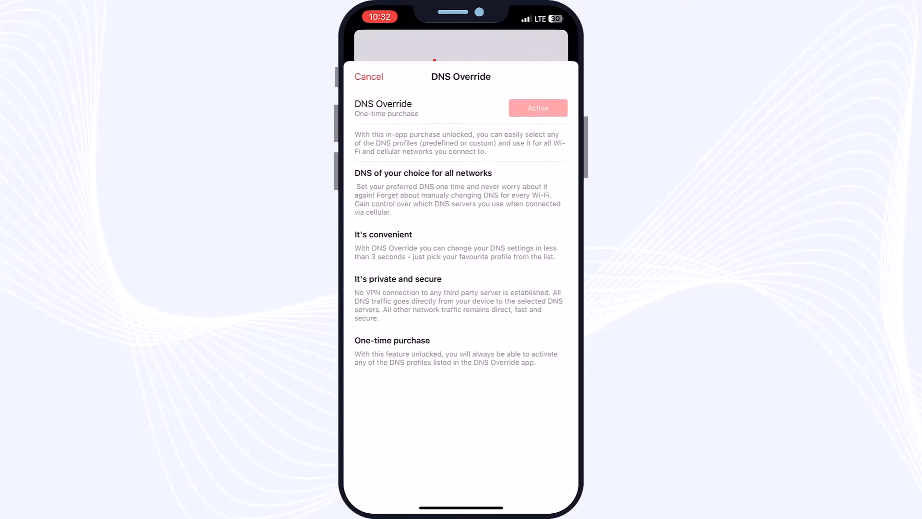
left_click(369, 77)
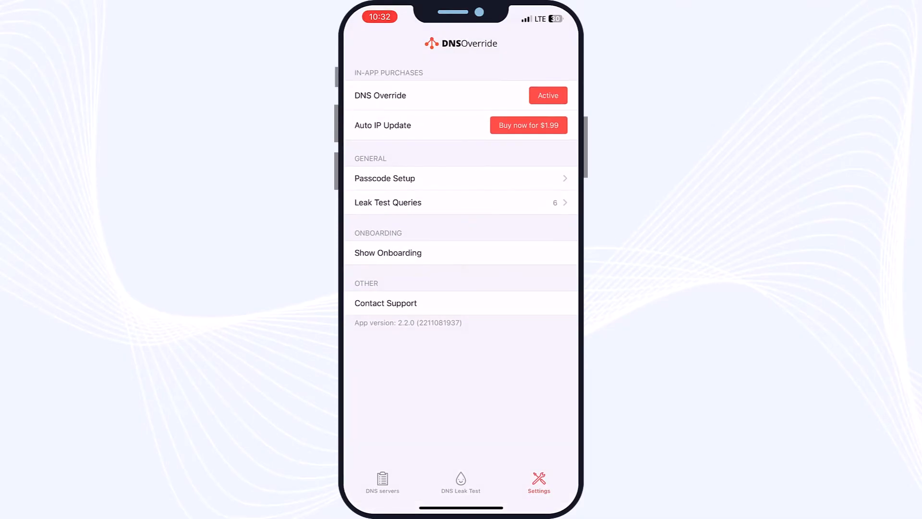
left_click(381, 481)
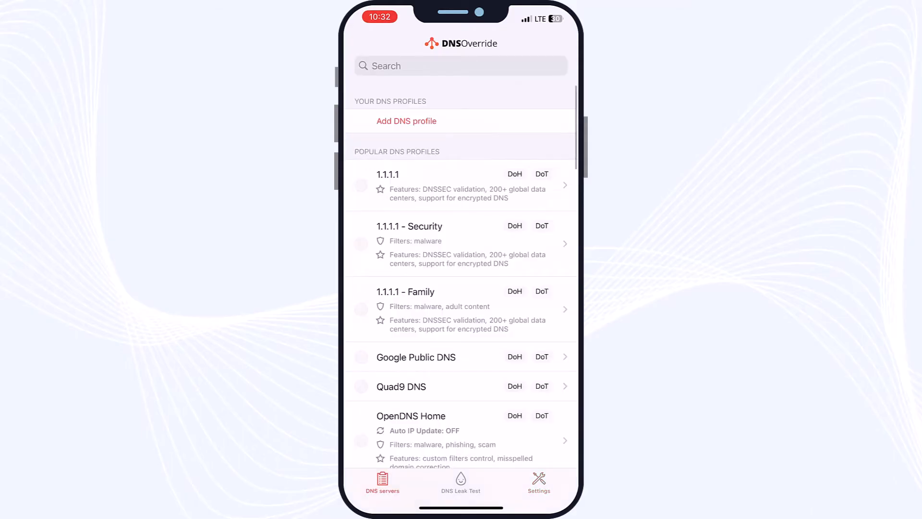